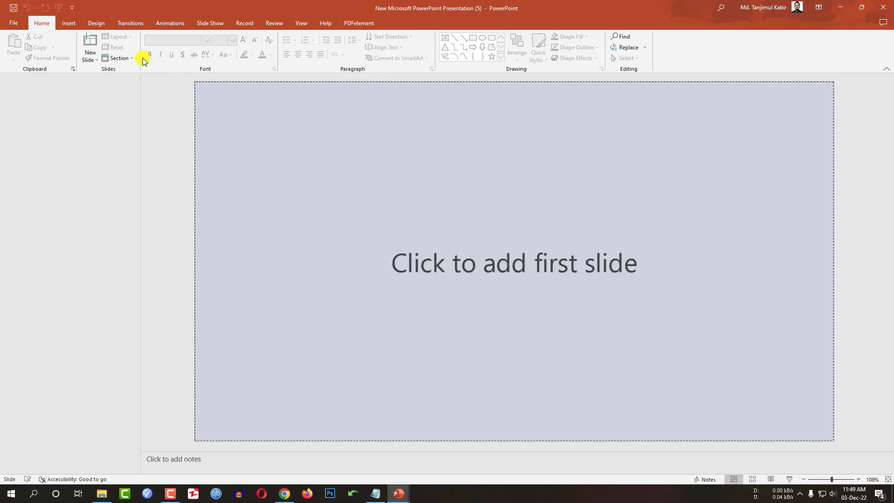
Step: Add a blank first slide to the presentation
left_click(90, 45)
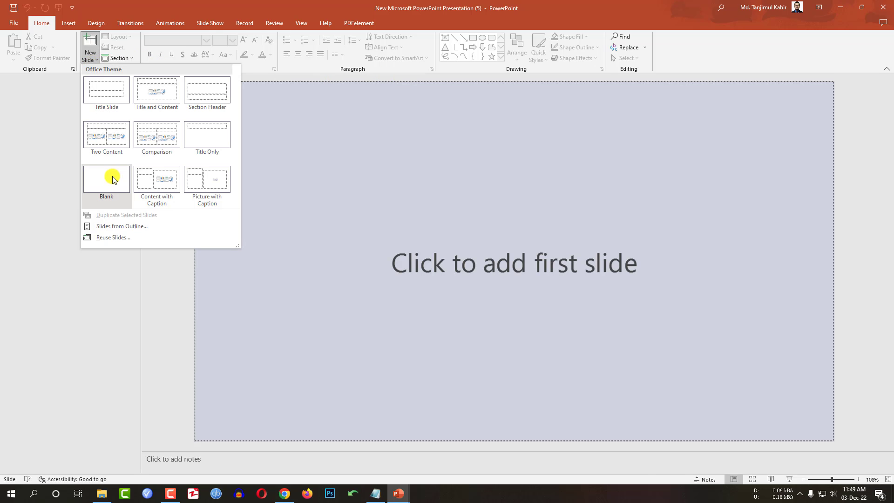
left_click(107, 178)
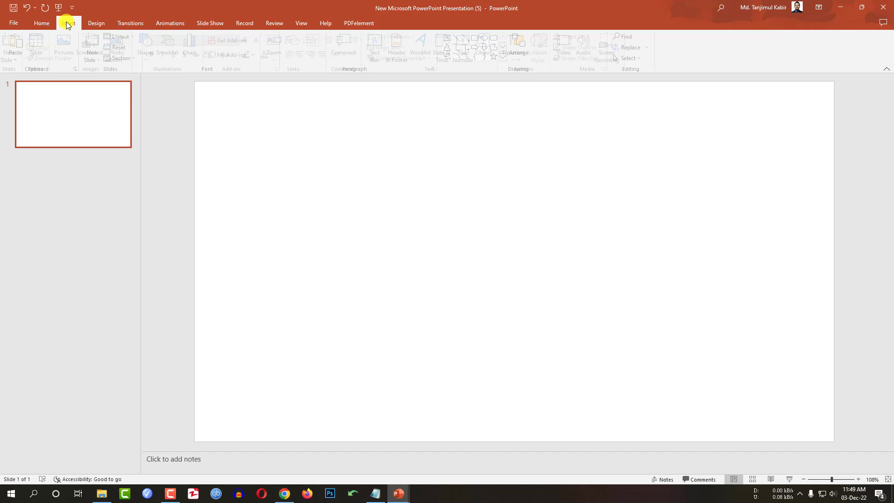
left_click(150, 47)
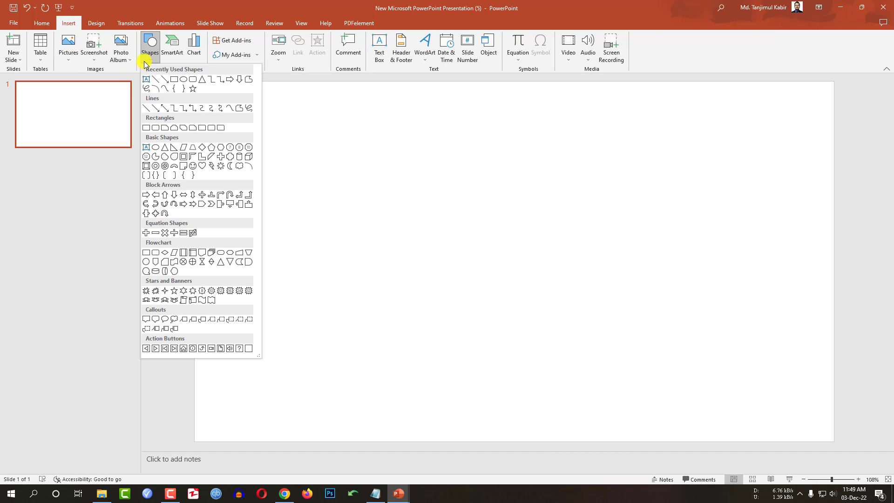
Step: Draw a blue rectangle stretched edge to edge over the whole slide
left_click(194, 79)
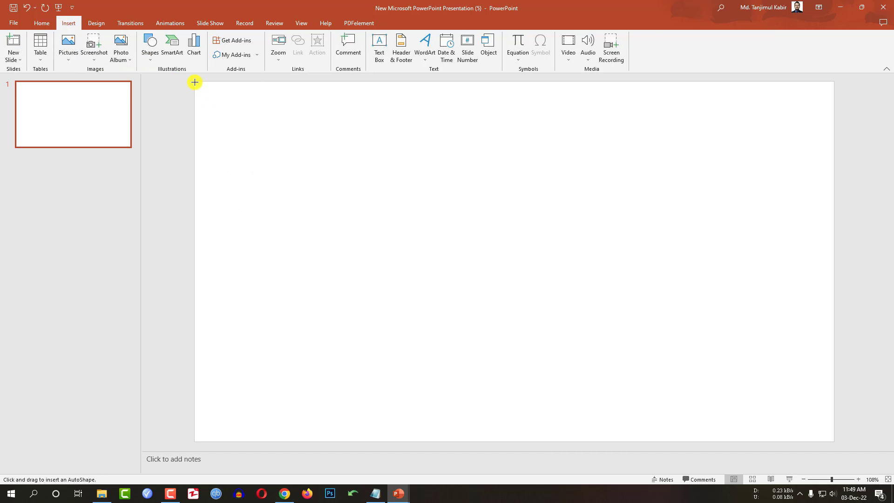
left_click_drag(195, 82, 564, 330)
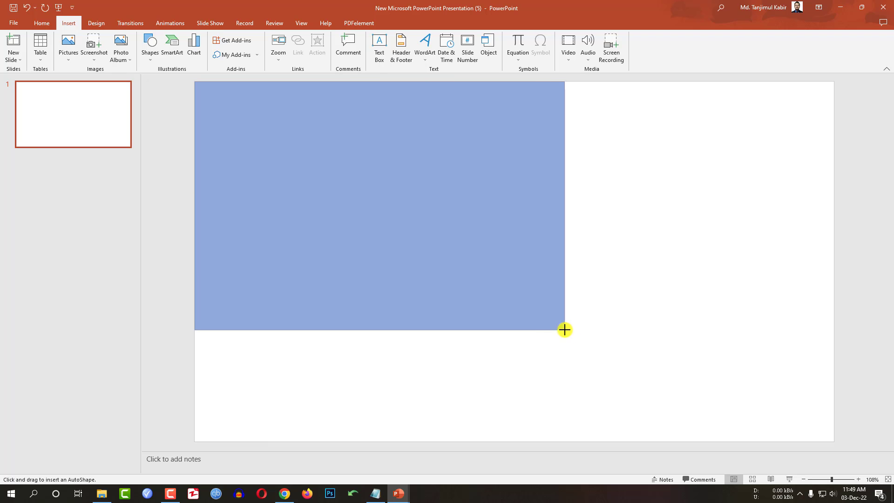
left_click_drag(565, 330, 836, 441)
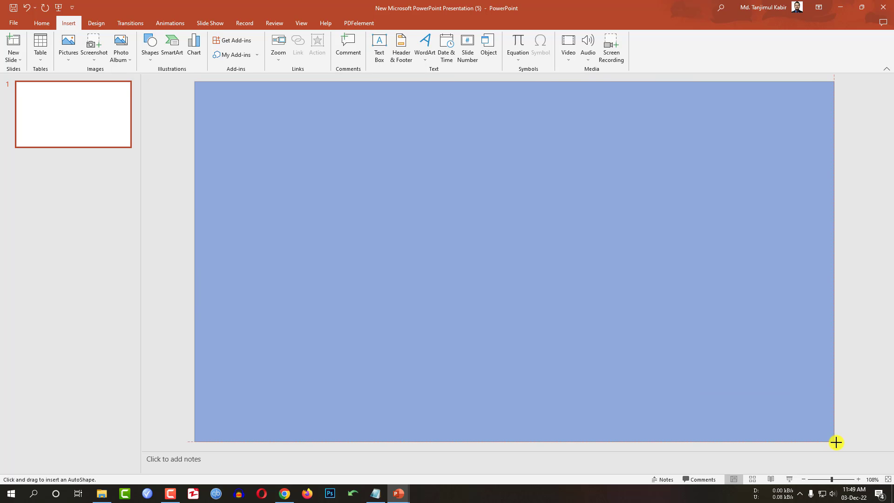
left_click(362, 48)
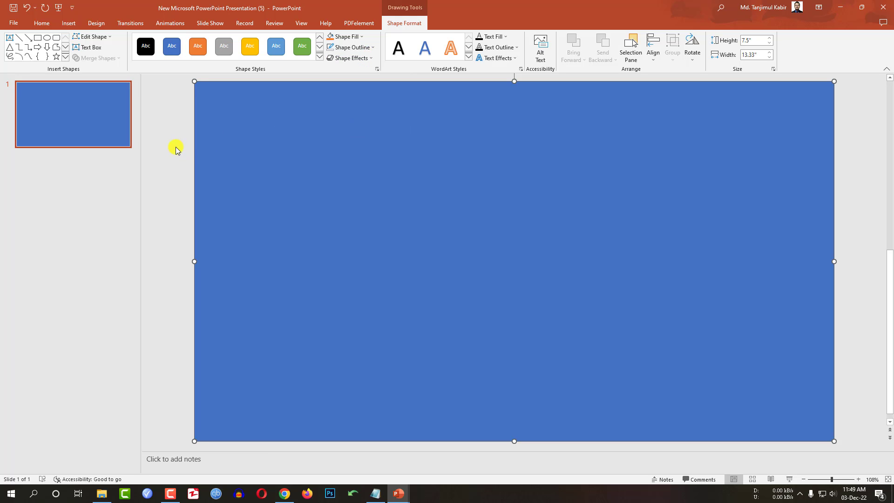
Step: Draw a large circle at the slide centre and fill it gold
left_click(150, 47)
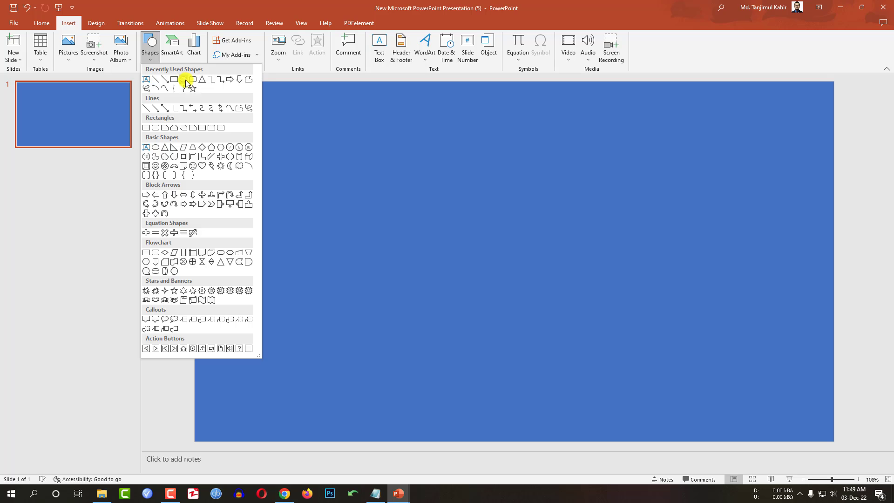
left_click(185, 80)
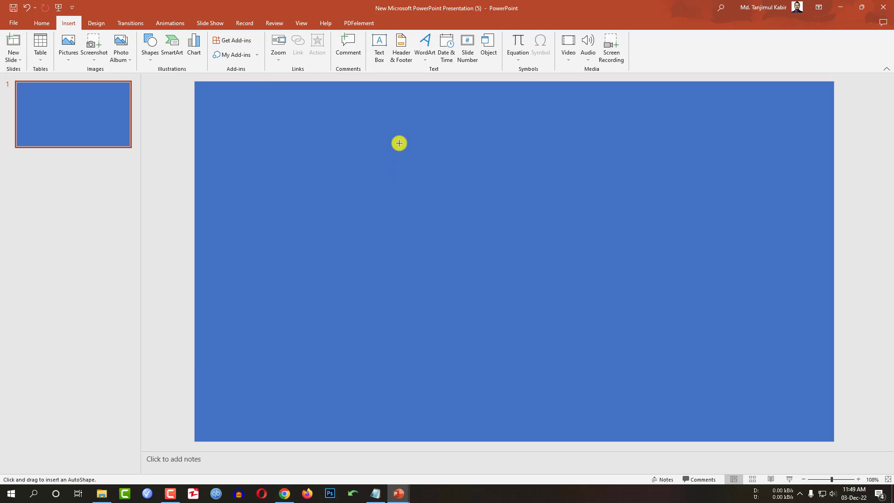
left_click_drag(400, 143, 700, 396)
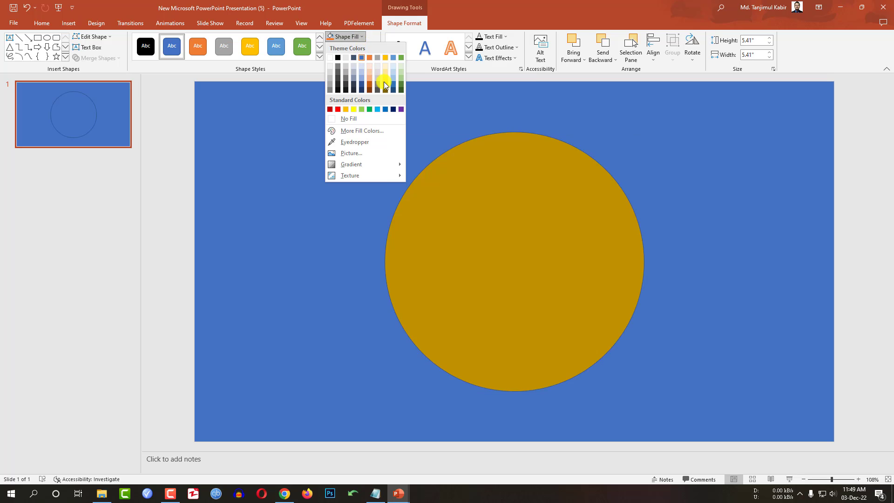
left_click(348, 47)
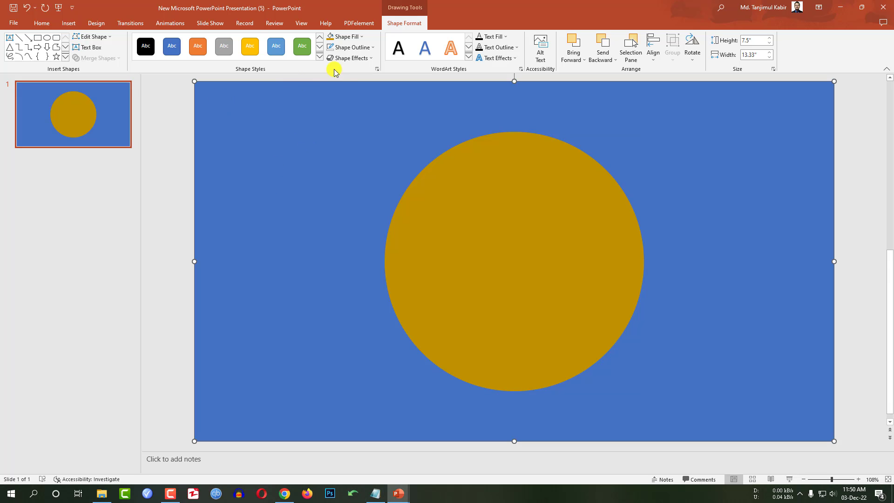
Step: Fill the background rectangle black, try a merged circle copy, and re-centre the circle
left_click(344, 36)
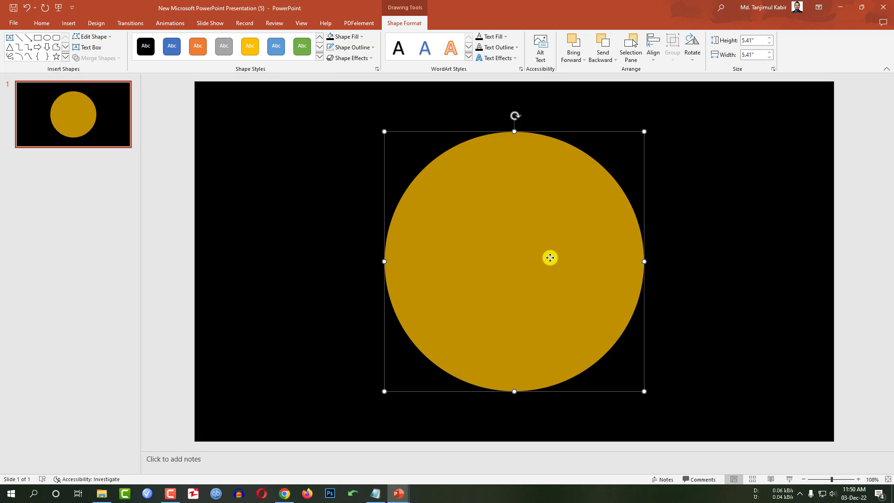
mouse_move(519, 227)
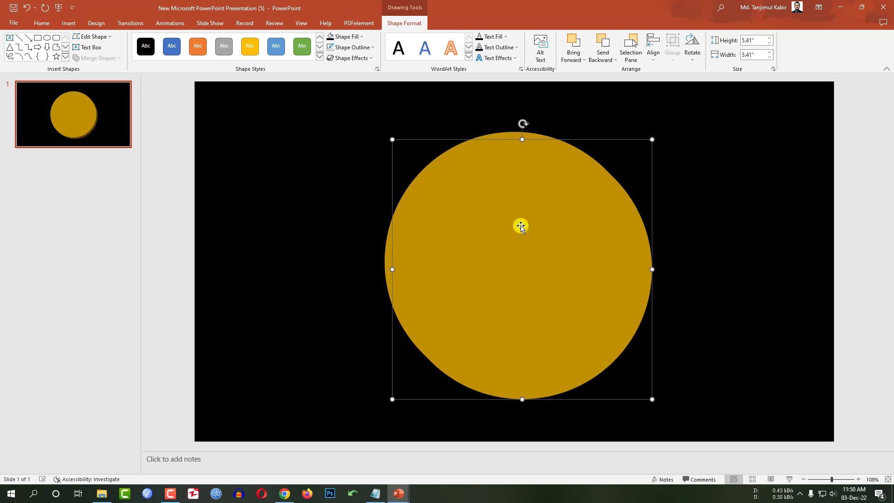
left_click_drag(521, 227, 553, 305)
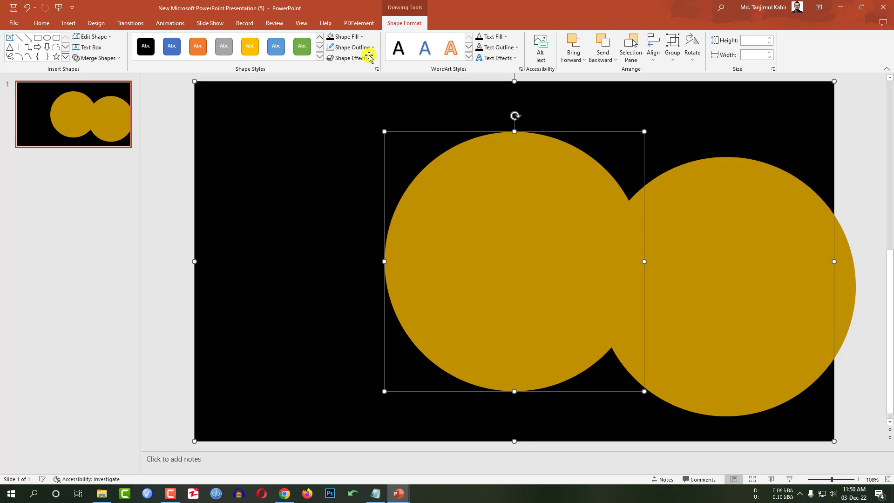
left_click(95, 58)
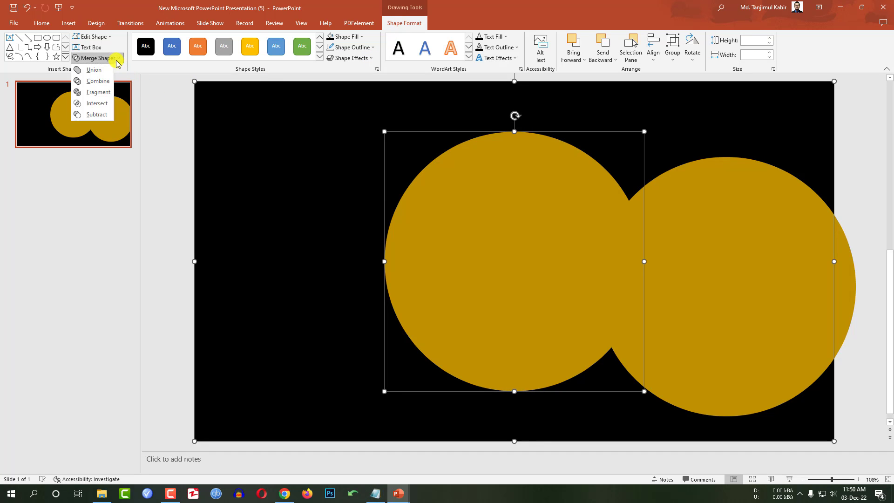
left_click(96, 114)
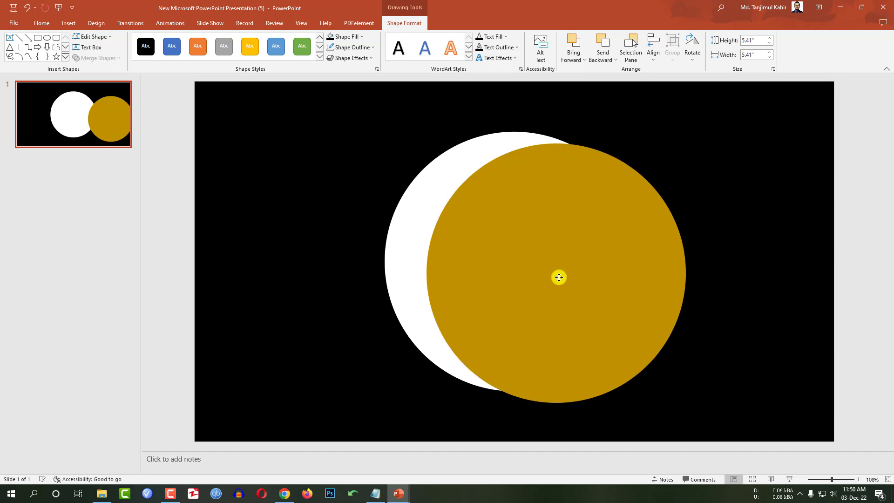
left_click_drag(559, 277, 550, 268)
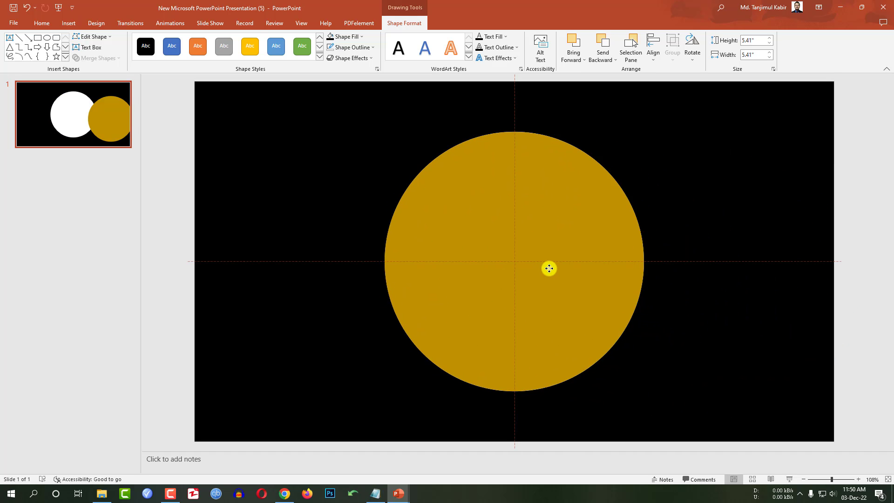
Step: Recolour the centred circle to Blue, Accent 1, Darker 25%
left_click(344, 37)
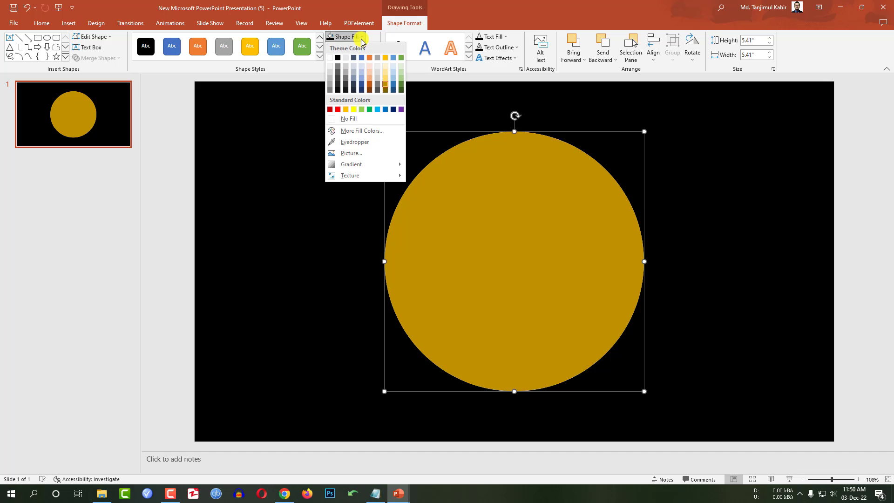
left_click(361, 82)
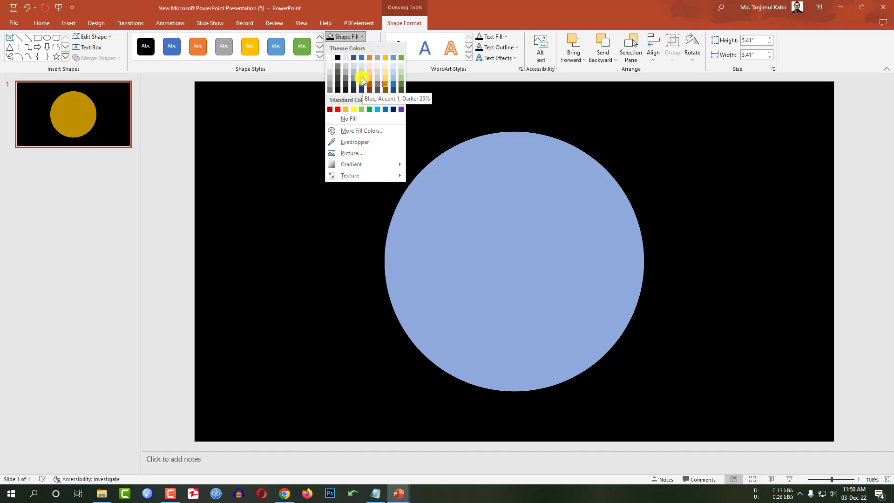
left_click(362, 80)
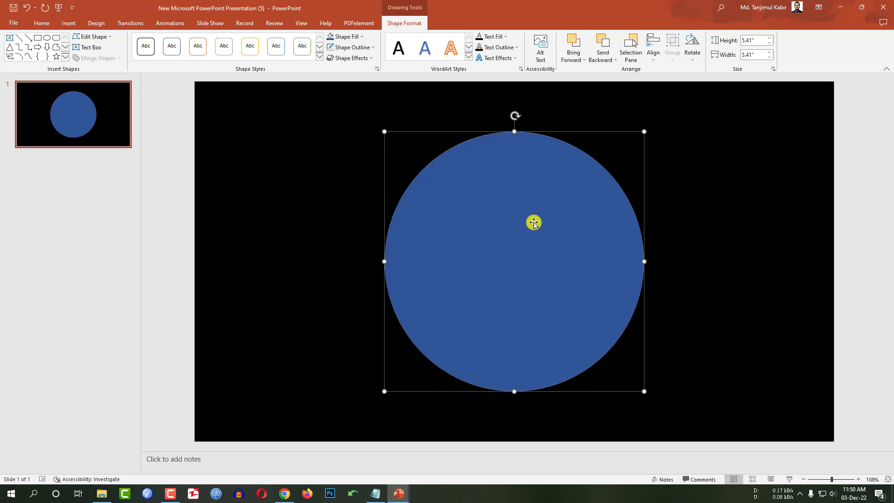
Step: In Format Shape 3-D Format, give the circle matching 6 pt top and bottom bevels
right_click(533, 223)
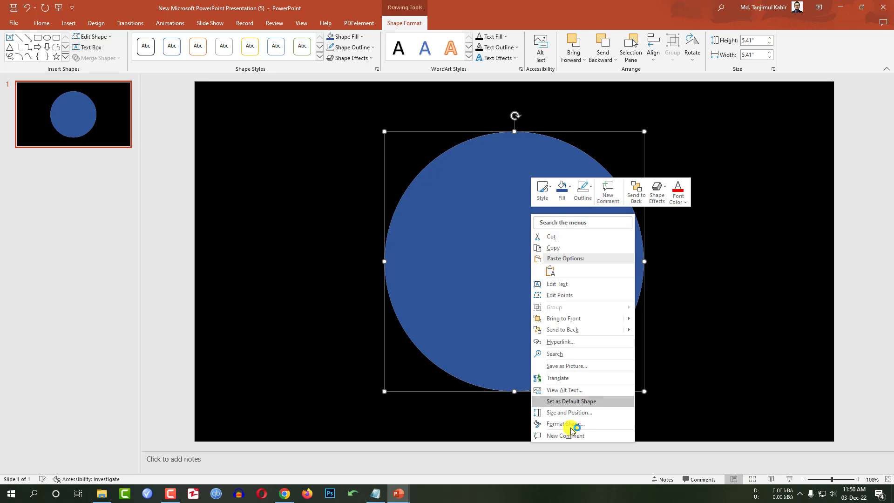
left_click(564, 424)
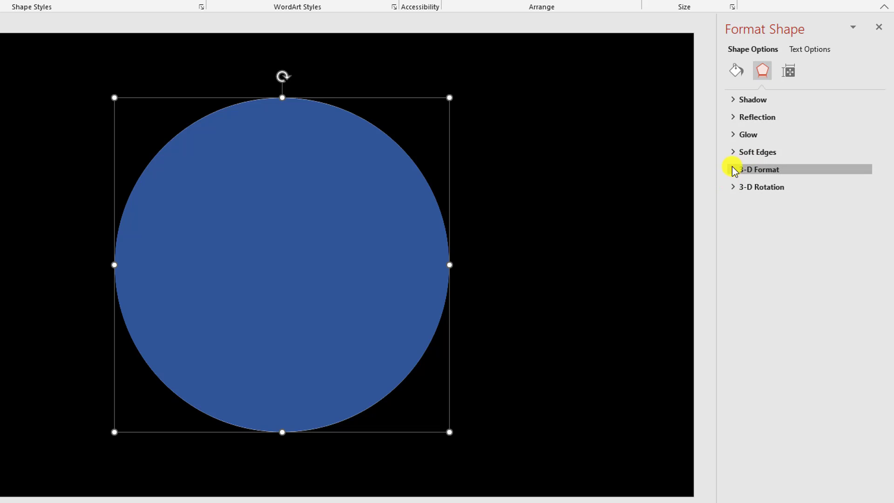
left_click(758, 169)
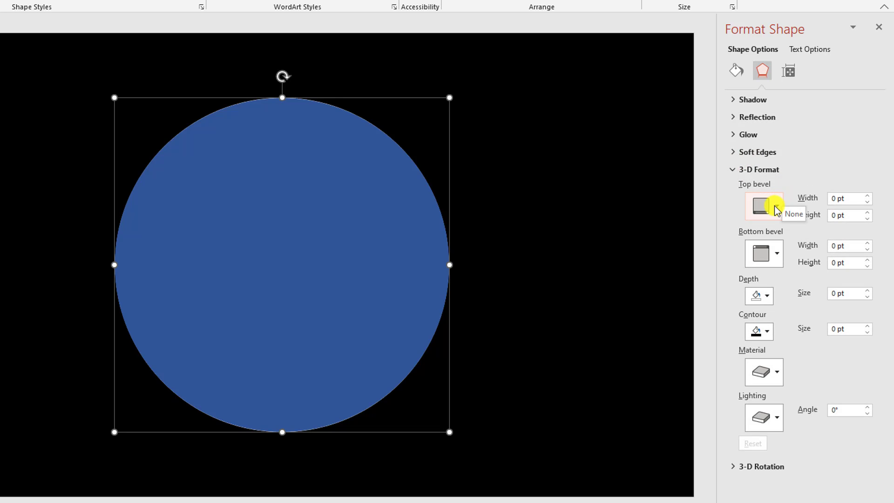
left_click(761, 206)
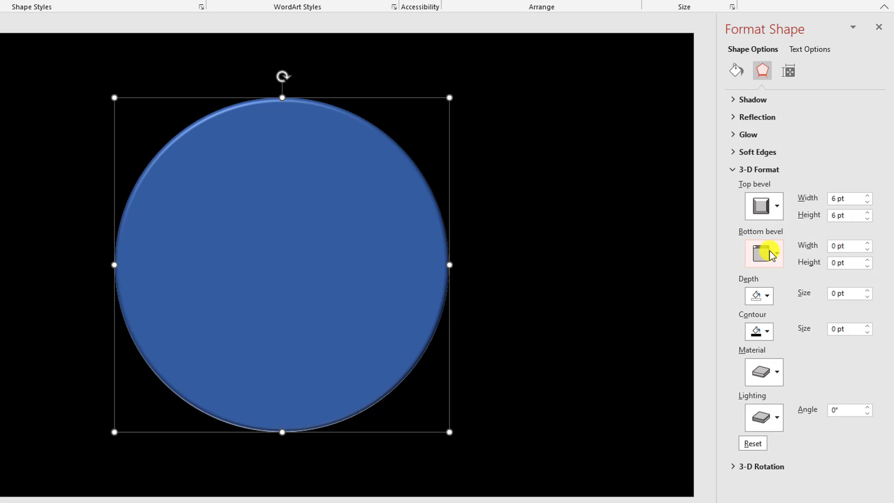
left_click(775, 253)
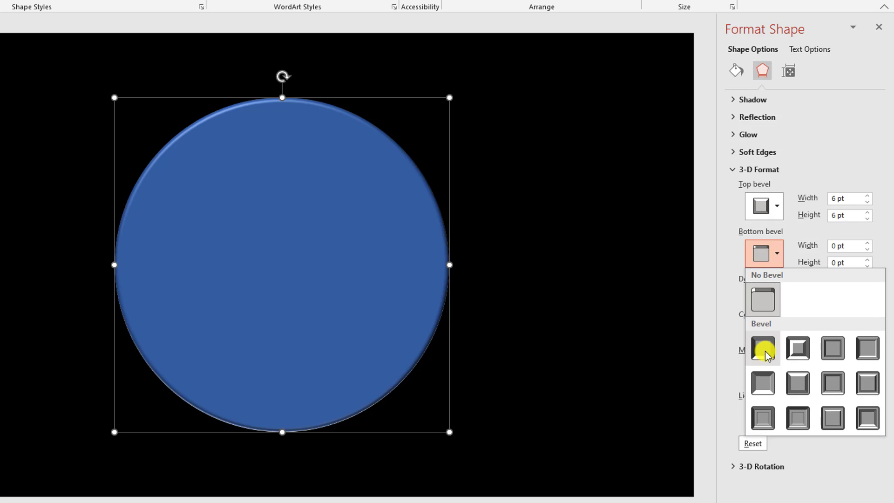
left_click(763, 347)
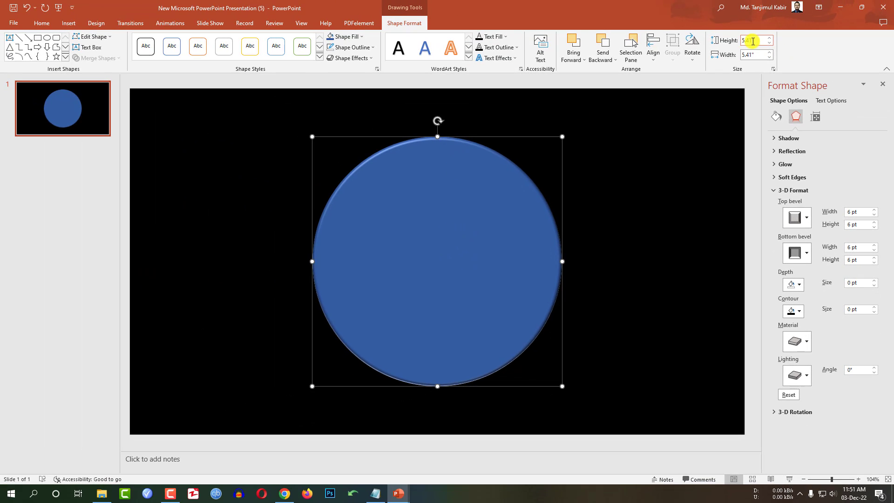
mouse_move(746, 40)
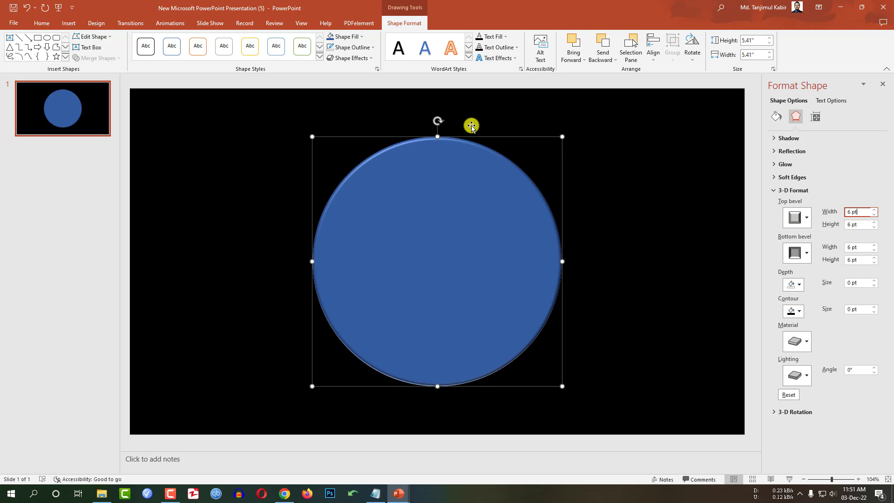
mouse_move(432, 197)
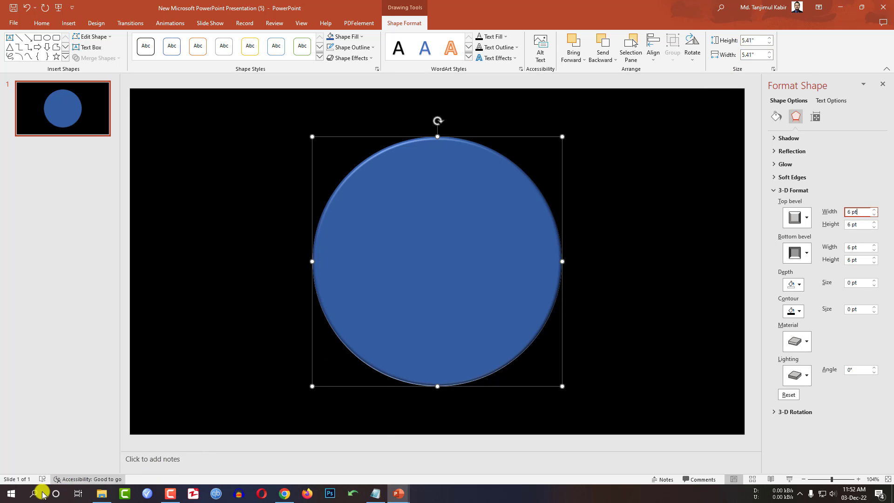
Step: Compute 5.41 × 72 ÷ 2 in Calculator and enter 194 pt top and bottom bevels
left_click(421, 494)
type("5.41")
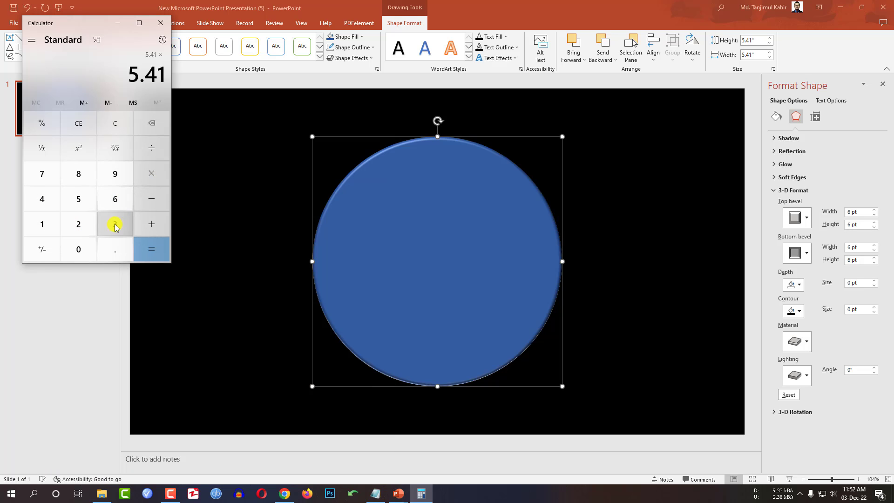
left_click(150, 249)
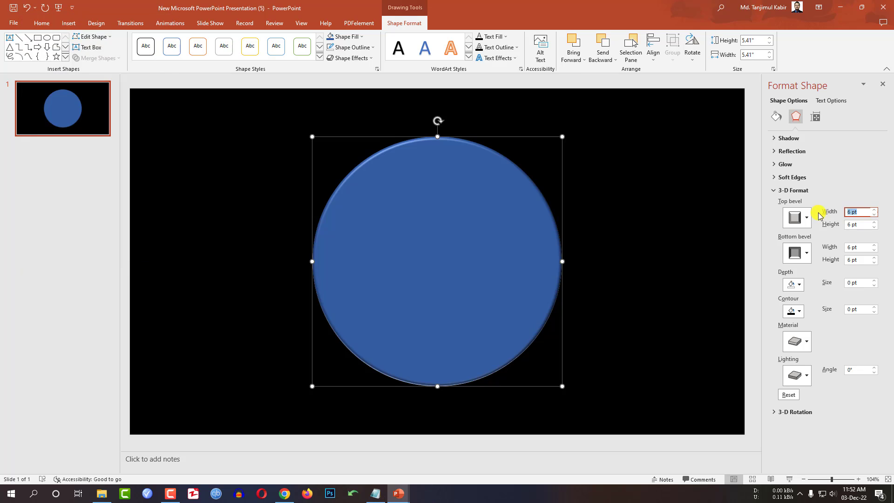
type("194")
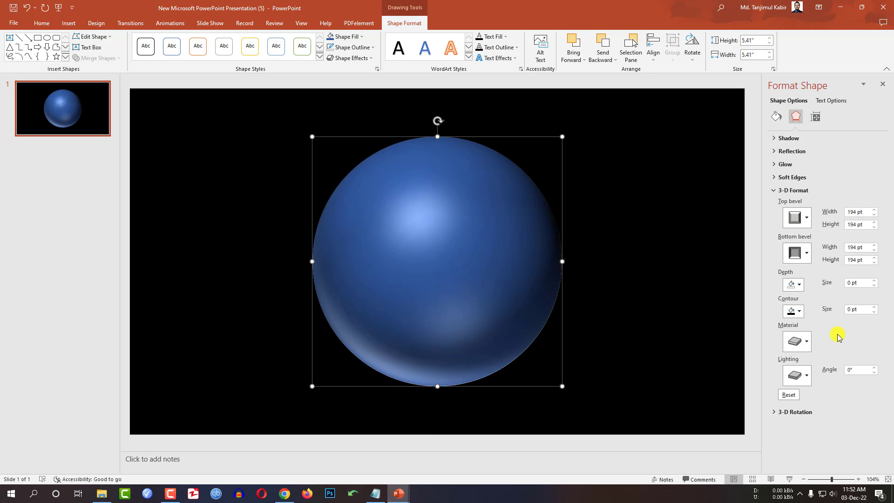
Step: Set the sphere's 3-D material to Translucent Clear for a glossy glass look
left_click(797, 341)
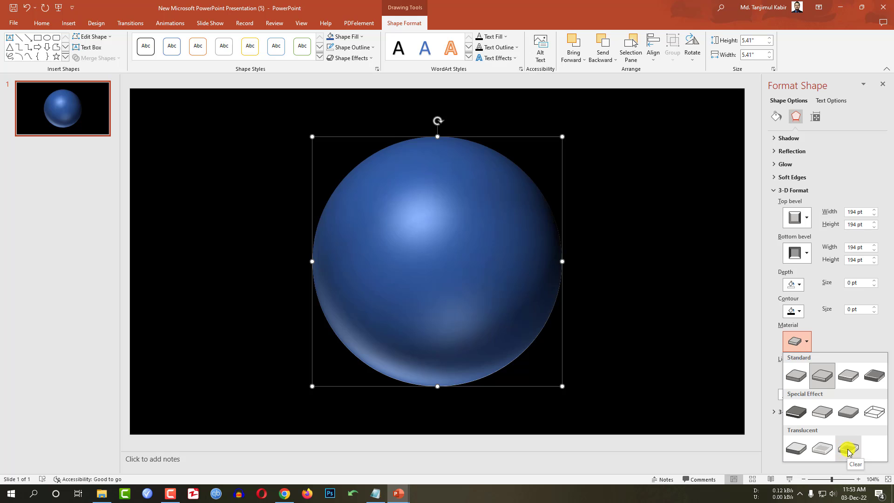
left_click(847, 448)
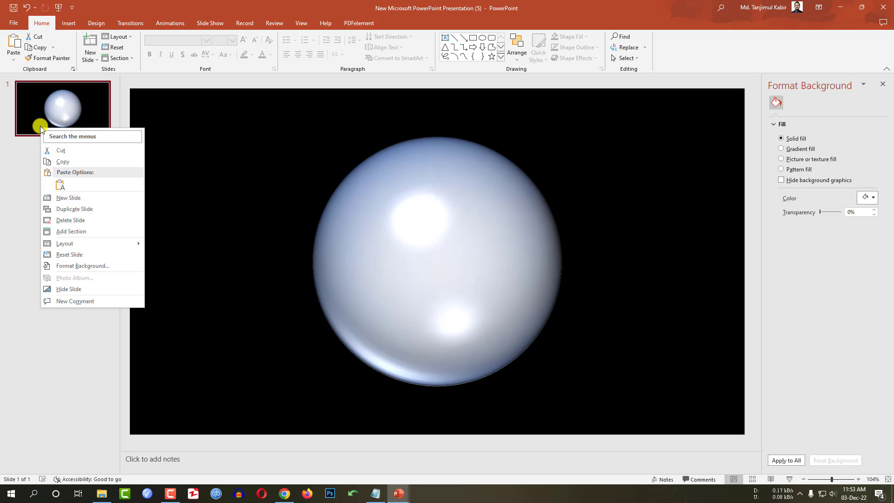
Step: Add a second blank slide after the glass-sphere slide
left_click(68, 197)
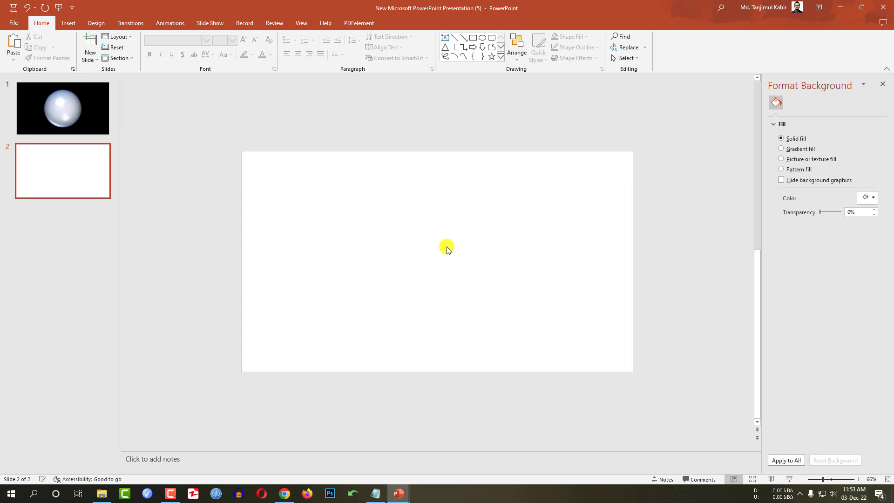
left_click(806, 479)
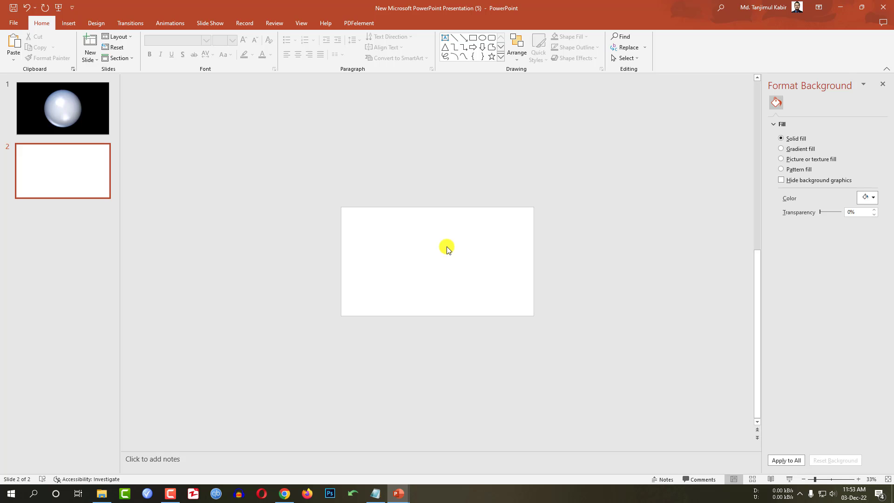
mouse_move(402, 266)
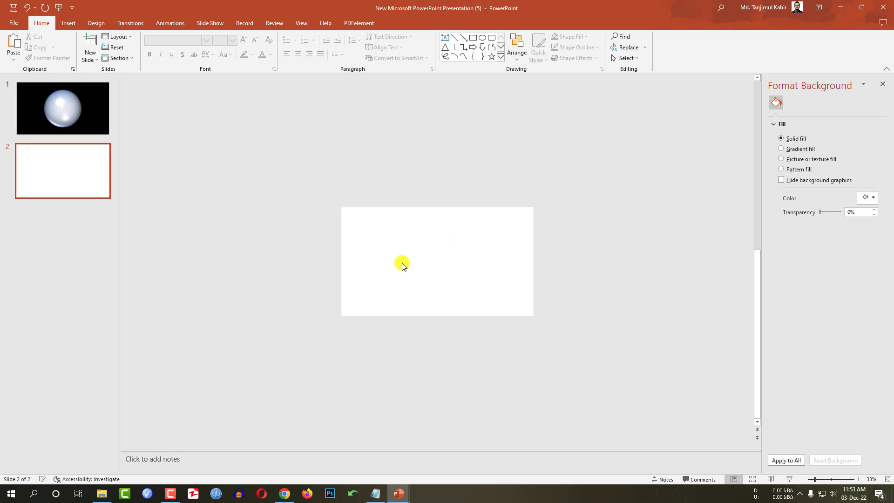
mouse_move(403, 264)
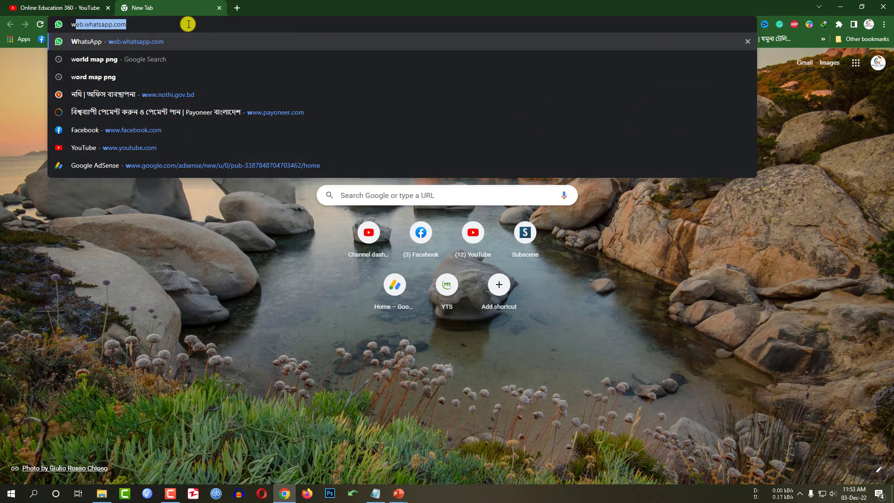
Step: Search Google Images for 'world map png', then return to the presentation
left_click(92, 78)
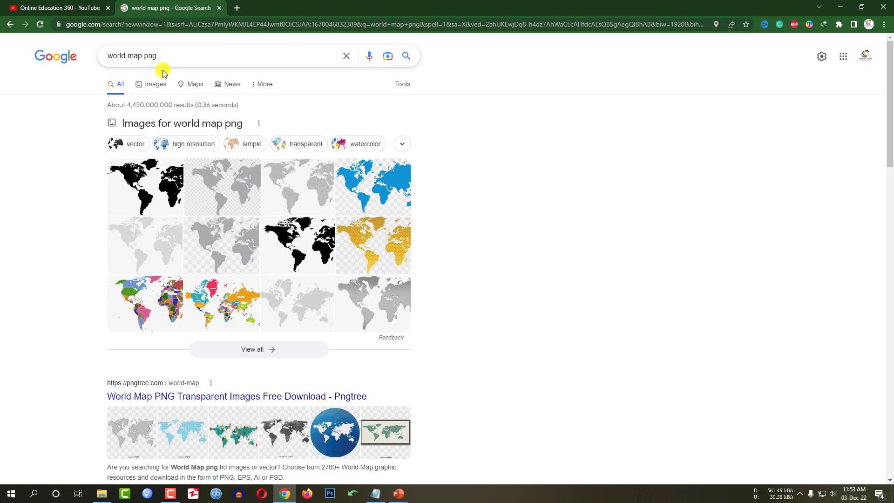
left_click(155, 84)
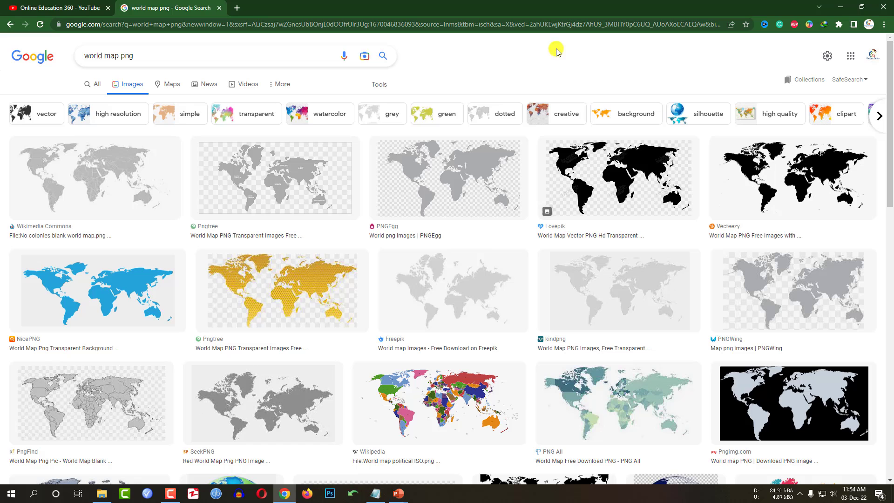
mouse_move(720, 316)
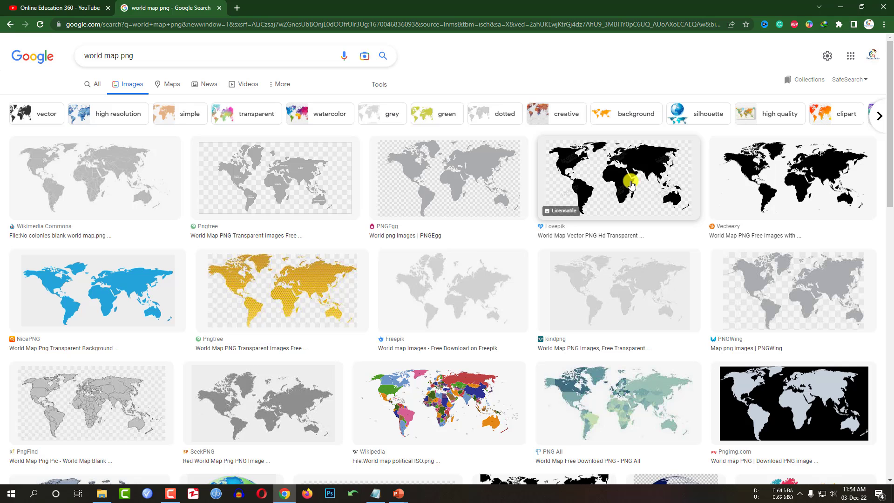
left_click(397, 494)
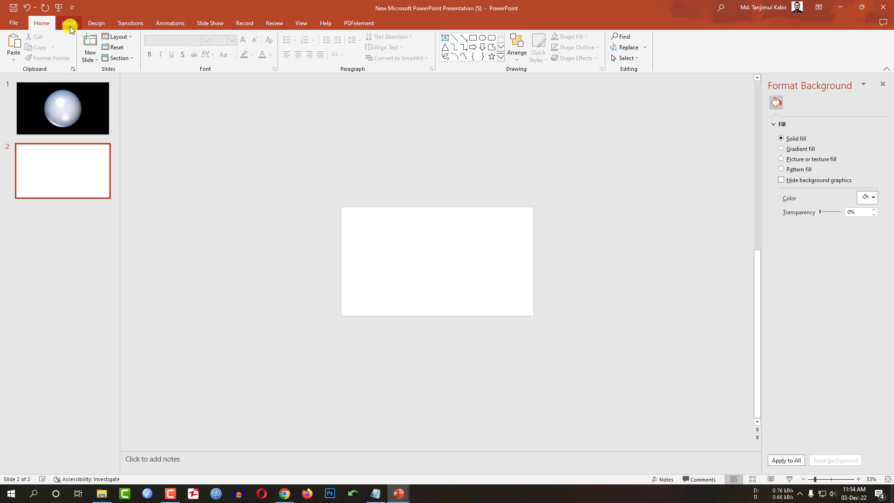
Step: Insert world-map-png from this device onto slide two, positioned just right of the slide
left_click(68, 22)
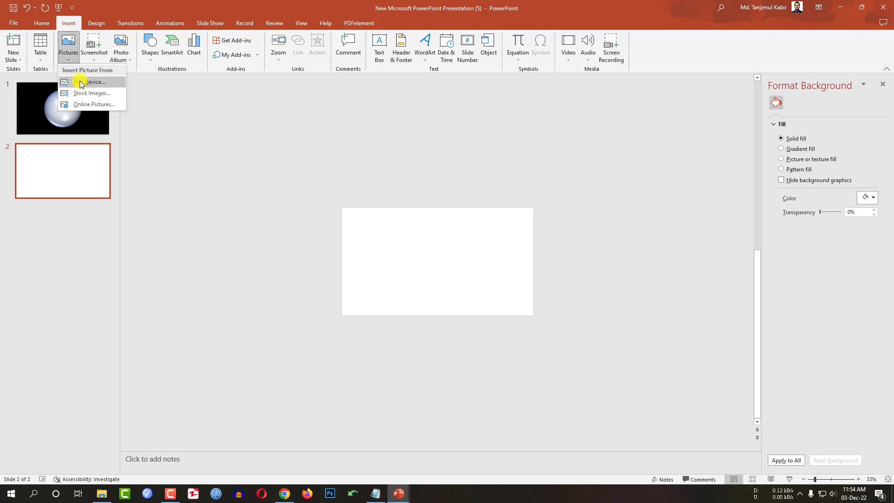
left_click(93, 82)
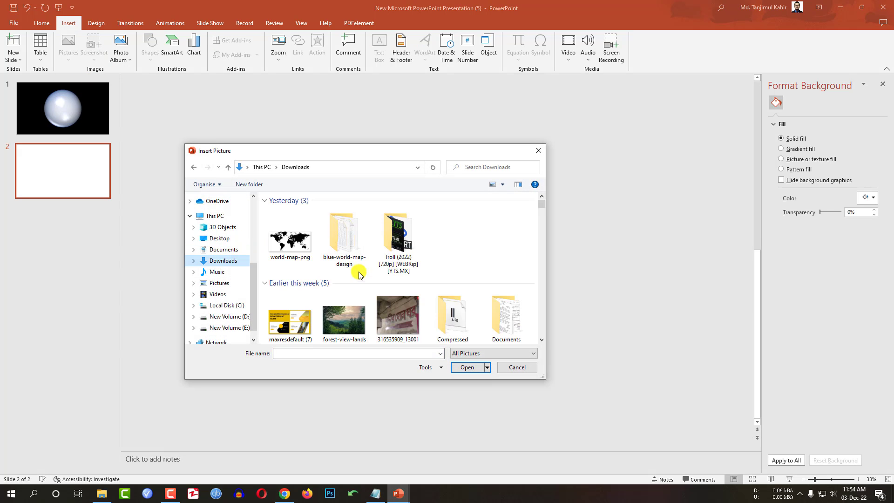
left_click(289, 234)
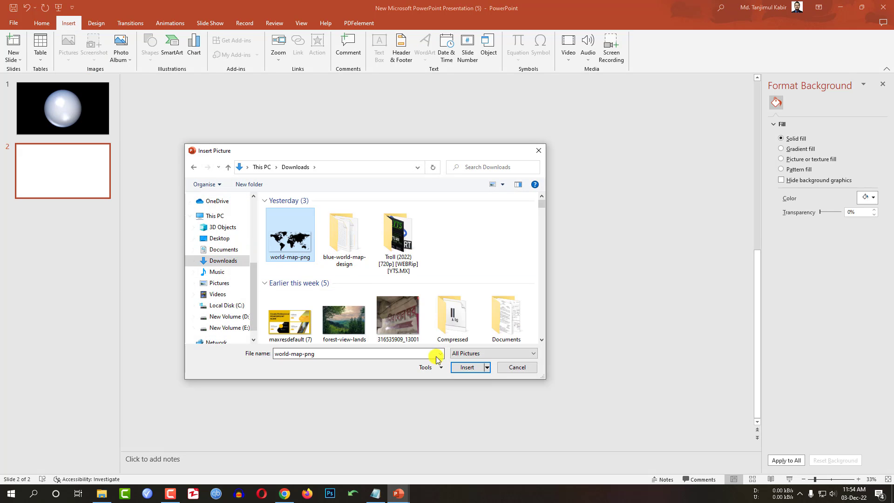
left_click(467, 367)
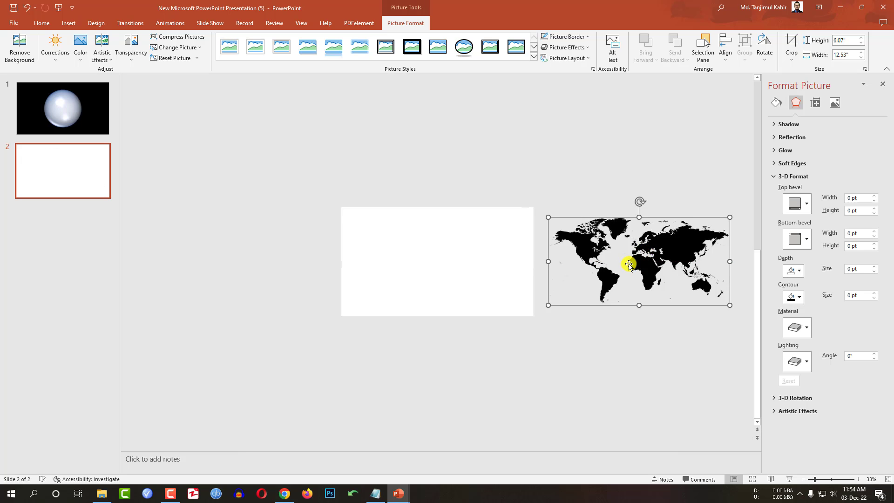
left_click_drag(629, 264, 607, 243)
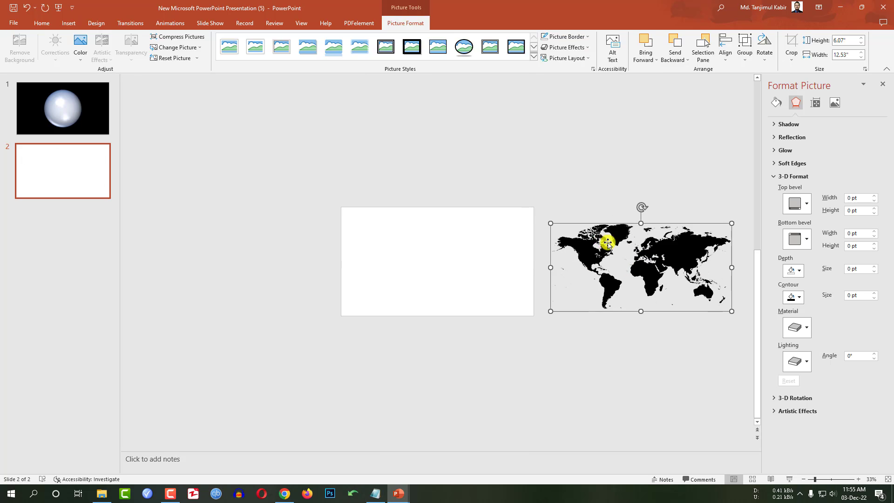
left_click(169, 23)
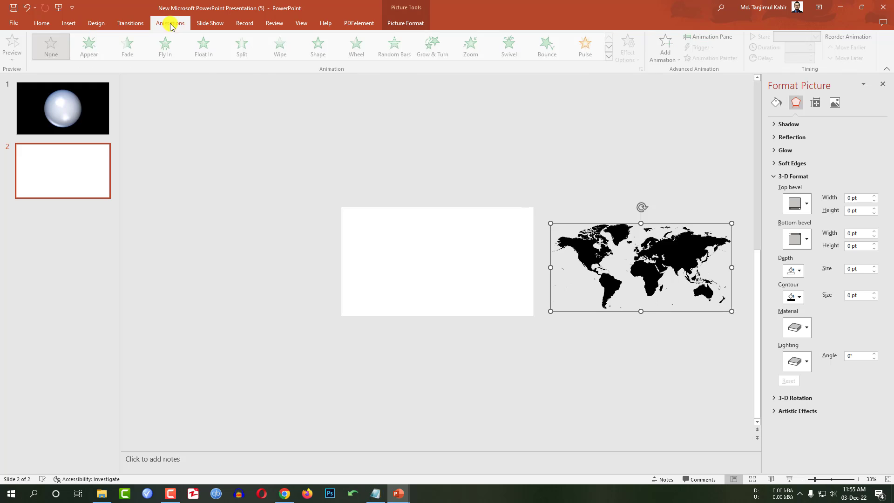
Step: Give the map a Fly Out To Left exit animation starting with the previous one
left_click(608, 58)
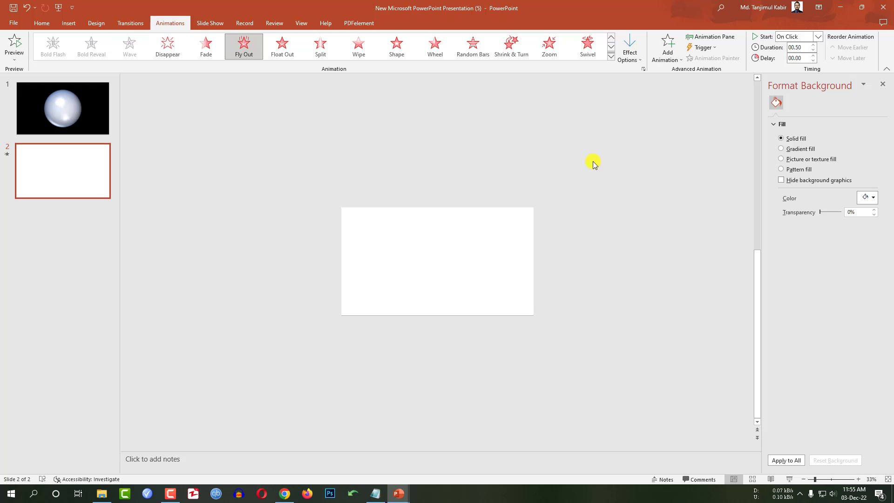
left_click(629, 47)
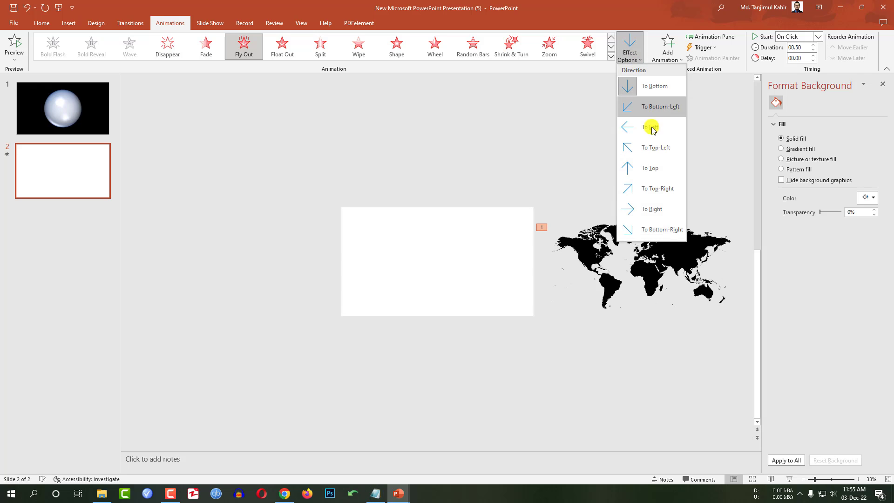
left_click(654, 127)
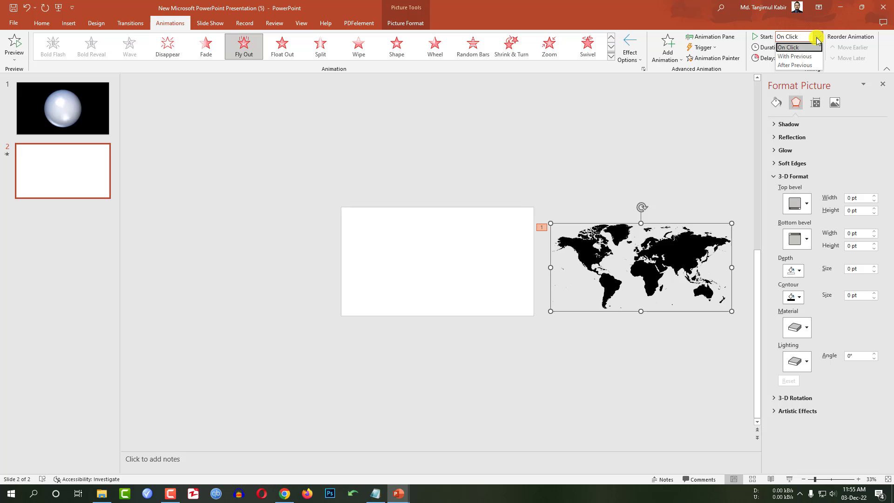
left_click(794, 56)
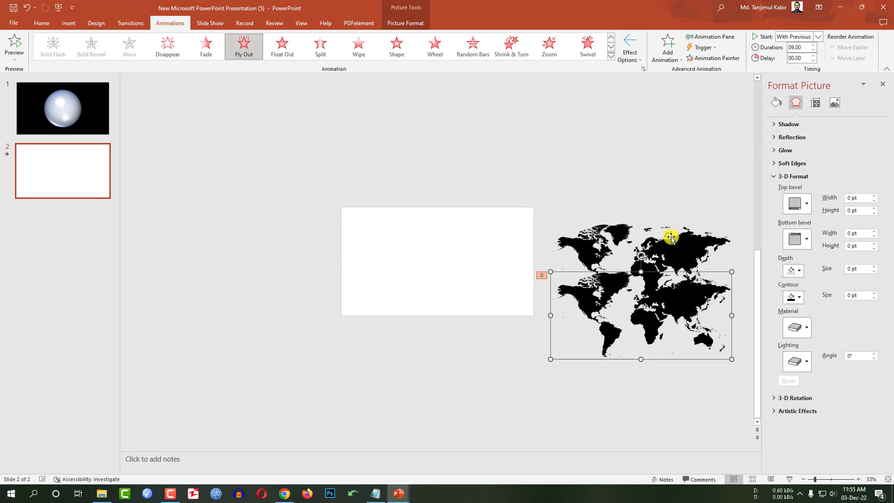
Step: Add a second Fly Out starting with previous, with a 4-second delay
left_click(667, 46)
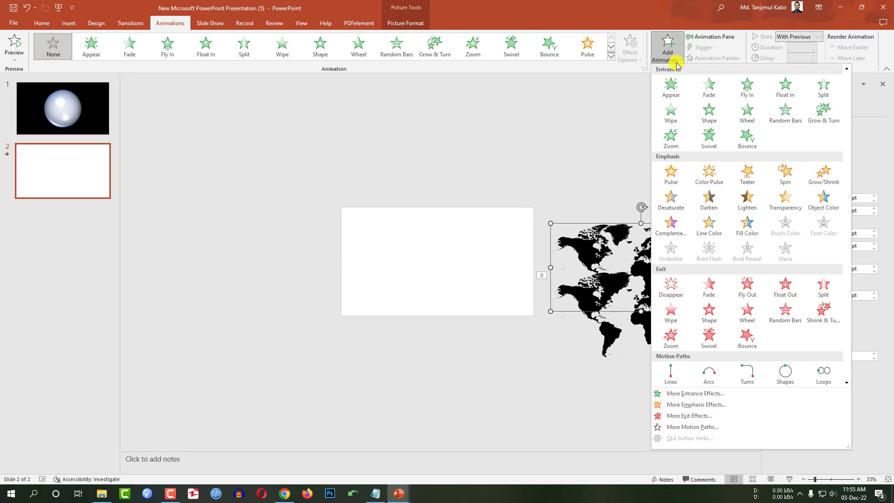
left_click(630, 47)
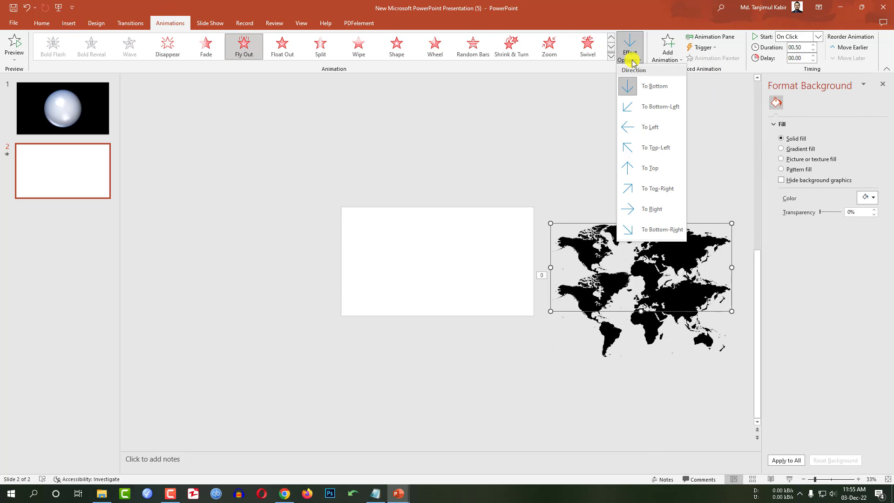
left_click(818, 36)
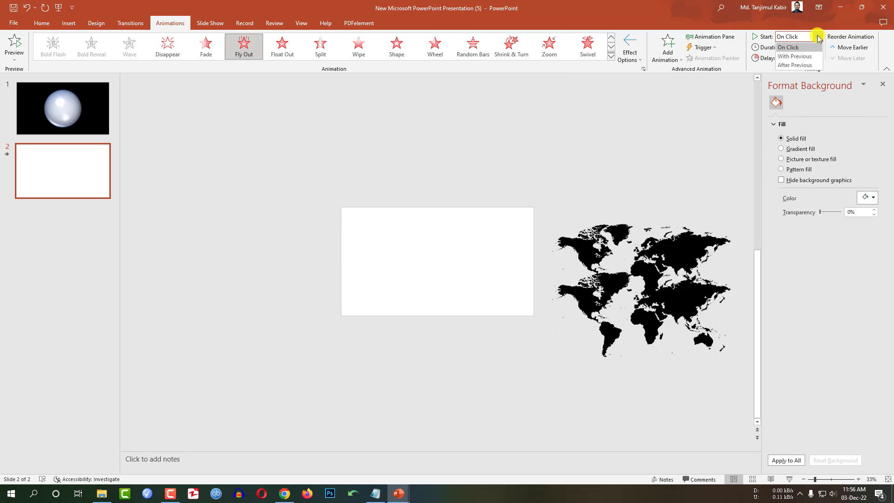
left_click(794, 55)
type("9")
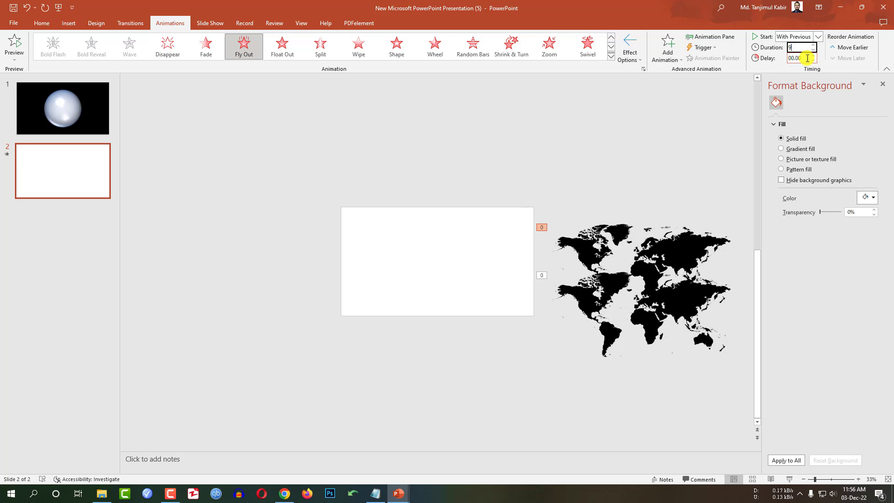
type("4")
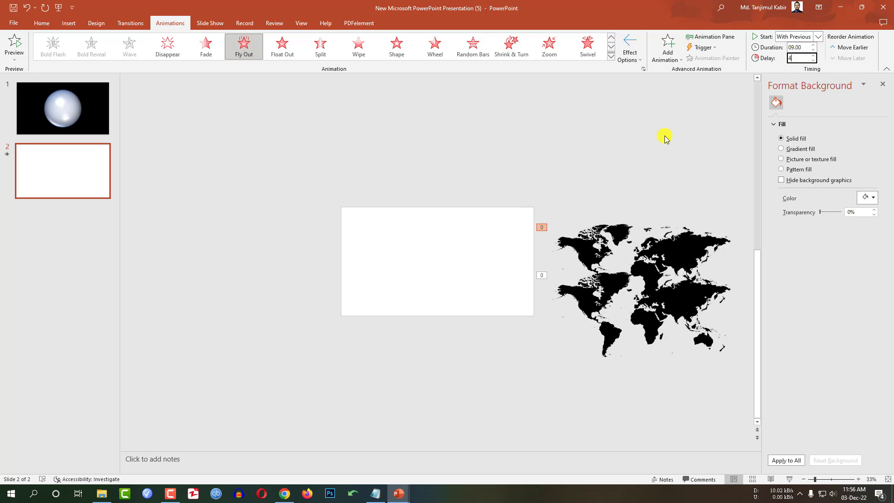
left_click(641, 285)
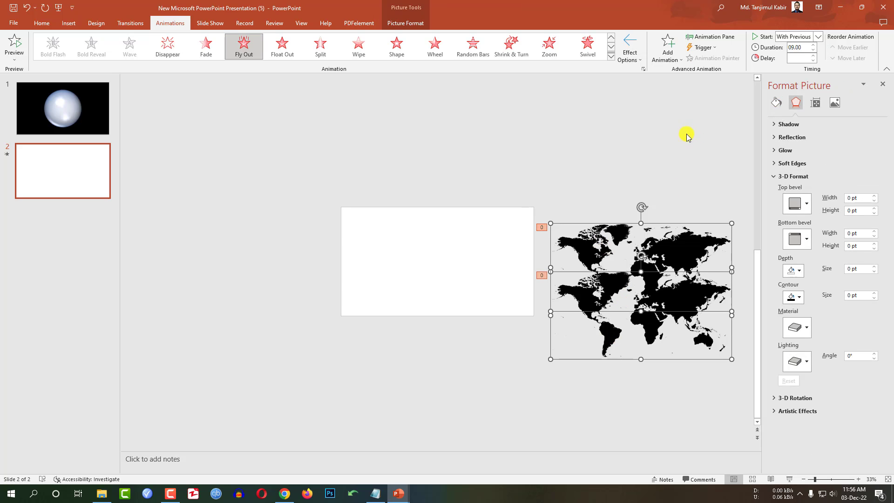
Step: Place copies of both world maps left of the slide and show the Animation Pane
left_click(725, 46)
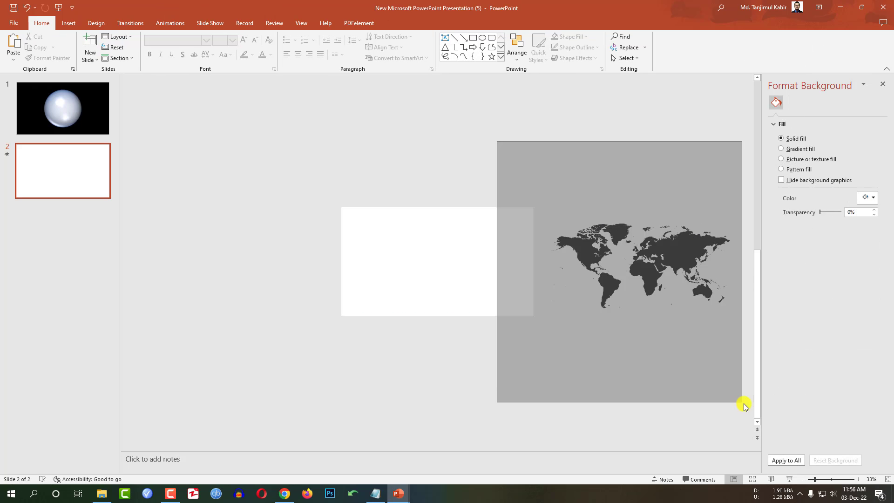
left_click(647, 287)
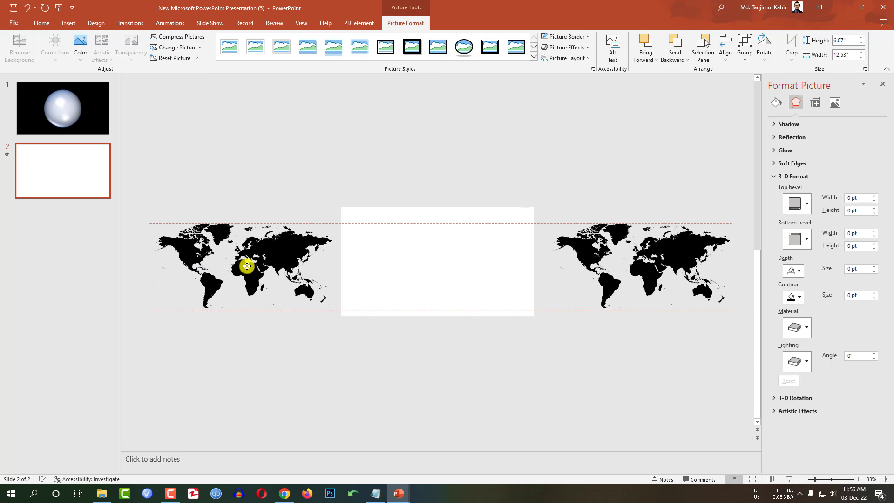
left_click(169, 23)
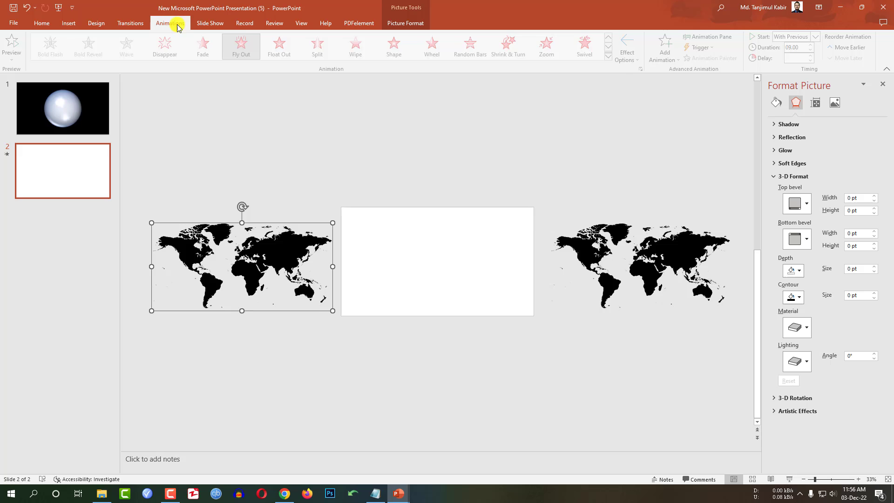
left_click(708, 37)
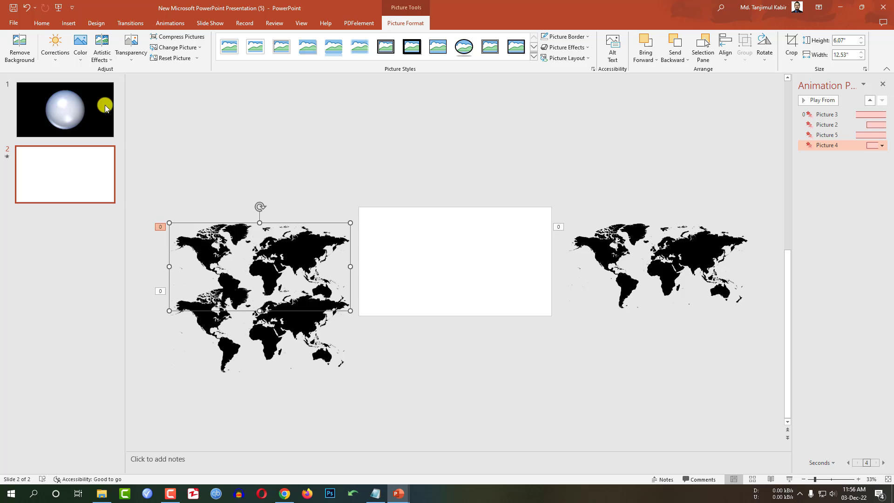
Step: Fade the two left-hand world maps to semi-transparent light grey with a Transparency preset
left_click(131, 49)
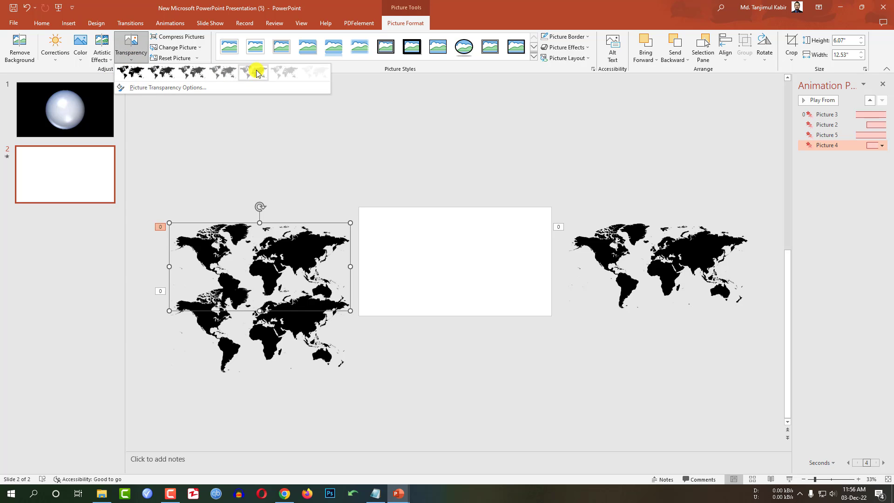
left_click(252, 73)
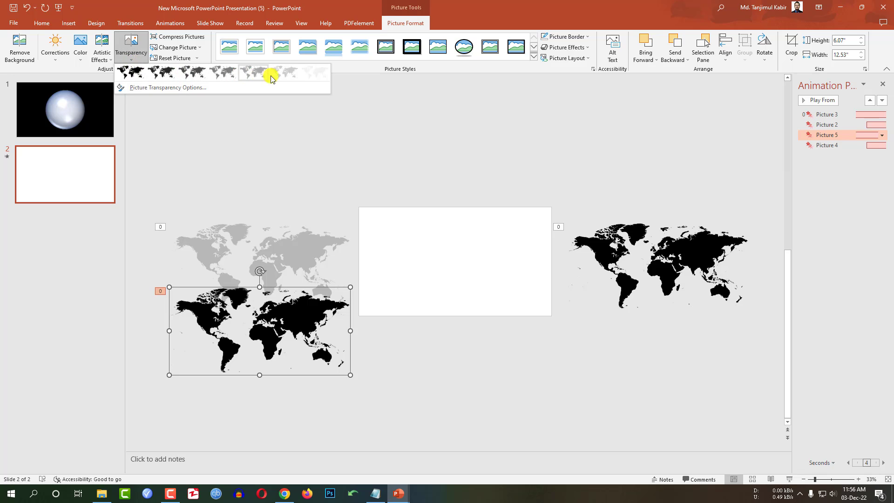
left_click(270, 72)
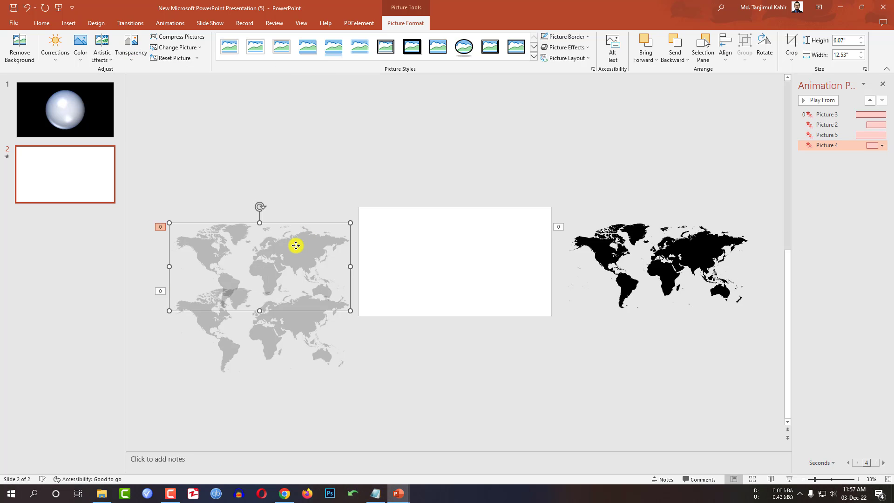
Step: Check the left maps' animation timing and play the slide as a show
left_click(170, 23)
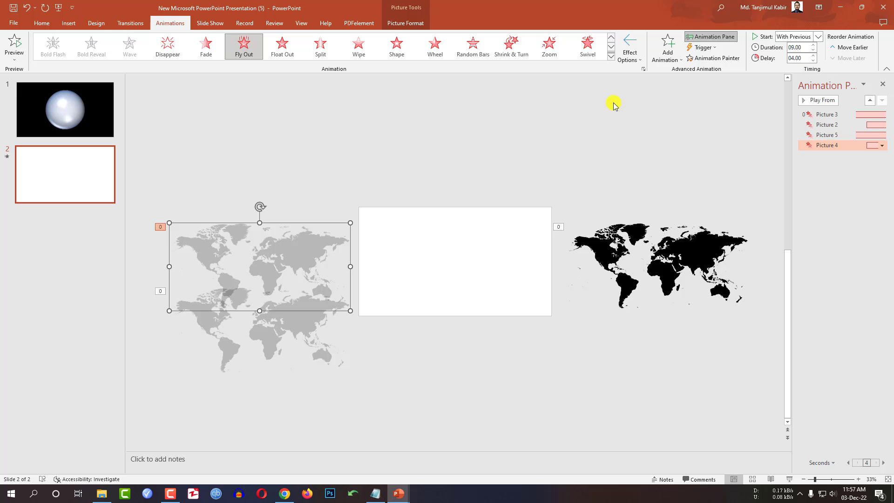
left_click(629, 46)
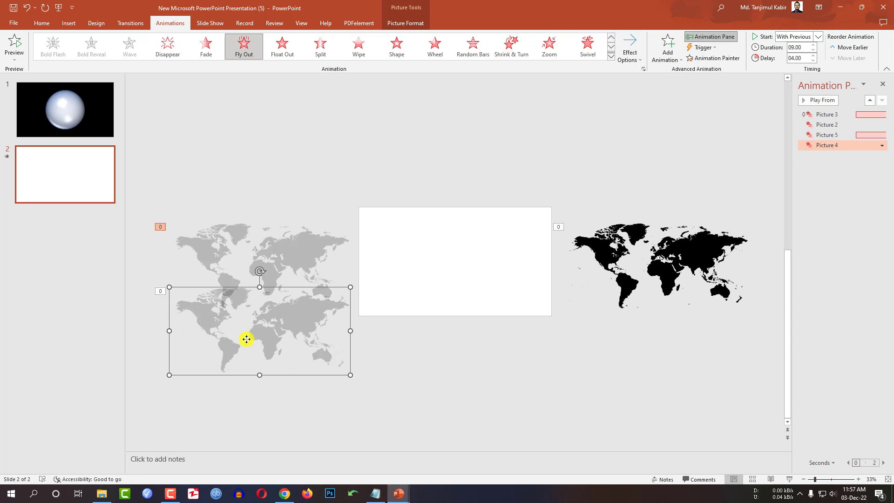
left_click(820, 100)
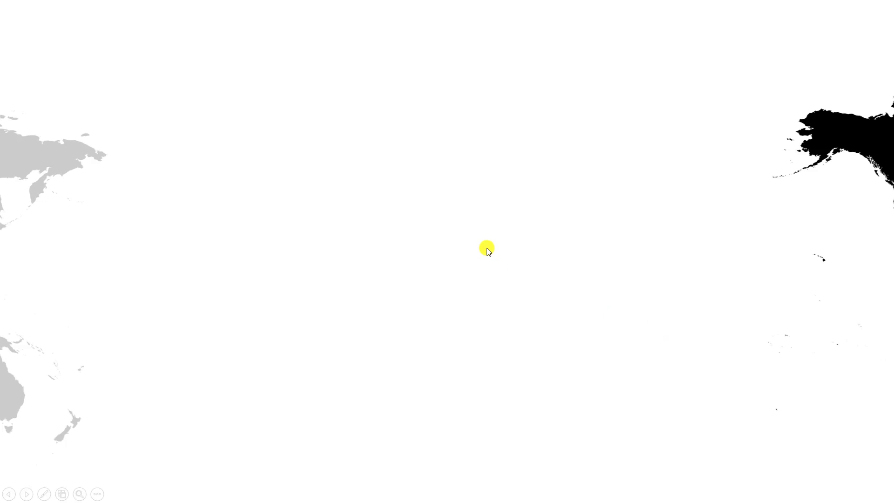
key("Escape")
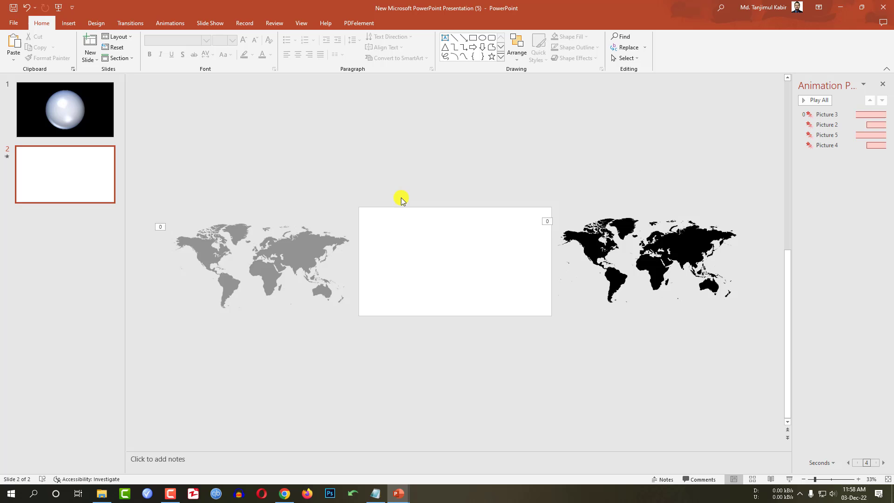
Step: Copy the glossy globe with its black background from slide 1 onto slide 2
left_click(65, 109)
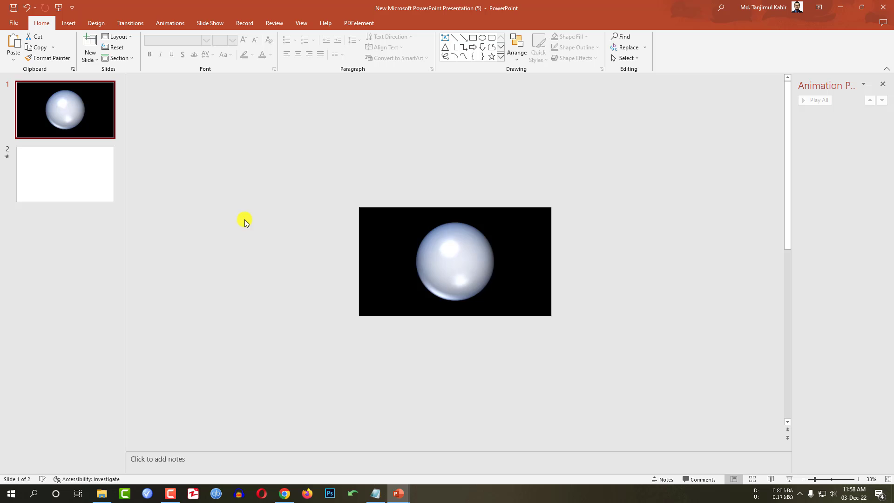
left_click(454, 261)
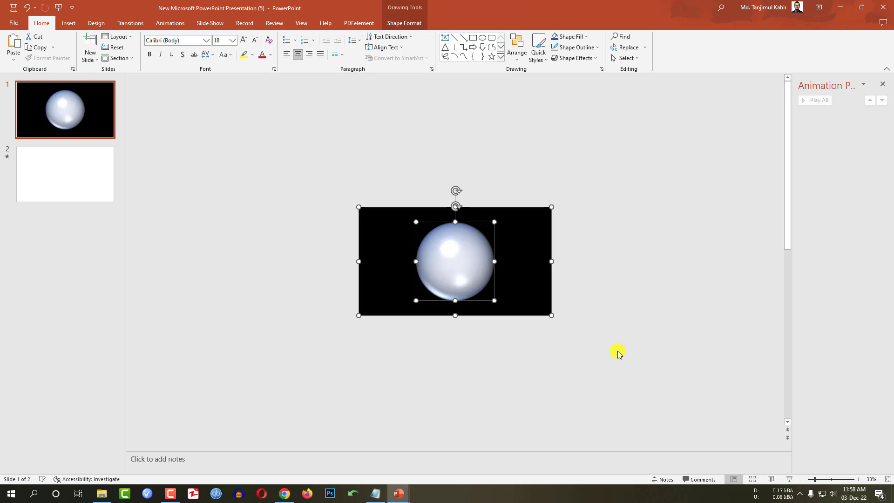
left_click(65, 174)
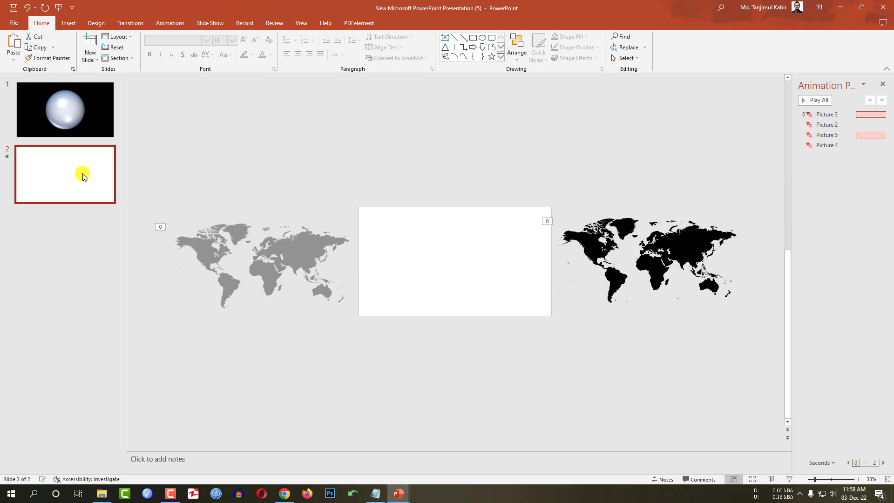
mouse_move(571, 348)
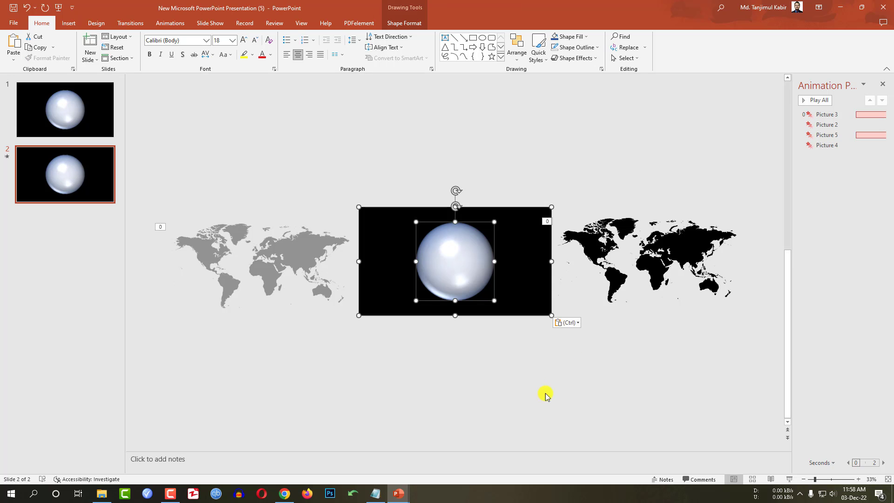
Step: Return to slide 1 and start the slide show from it
left_click(64, 110)
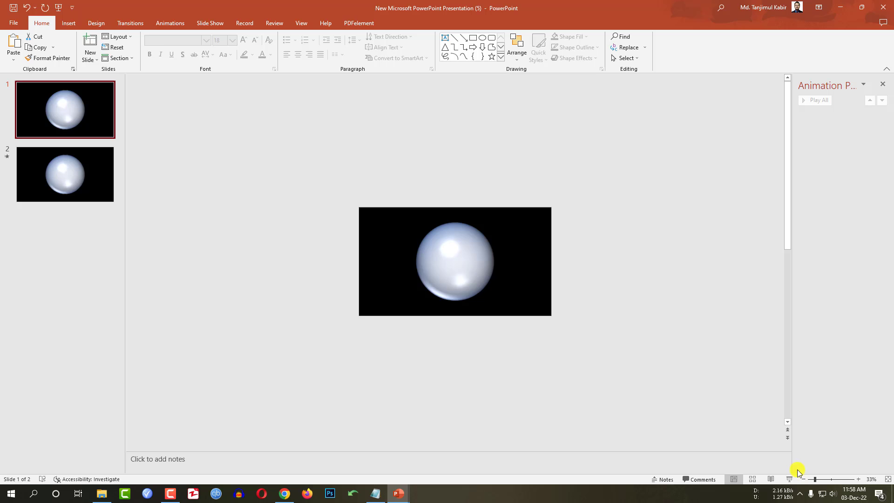
left_click(284, 493)
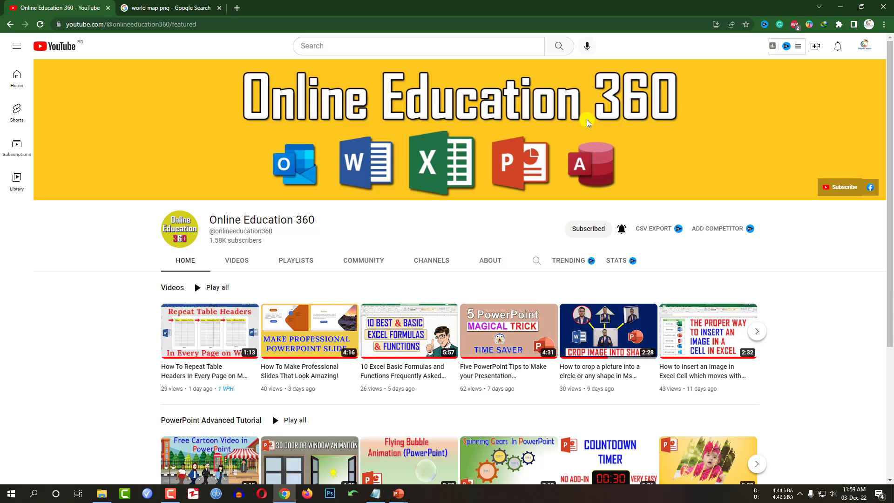
scroll("down", 3)
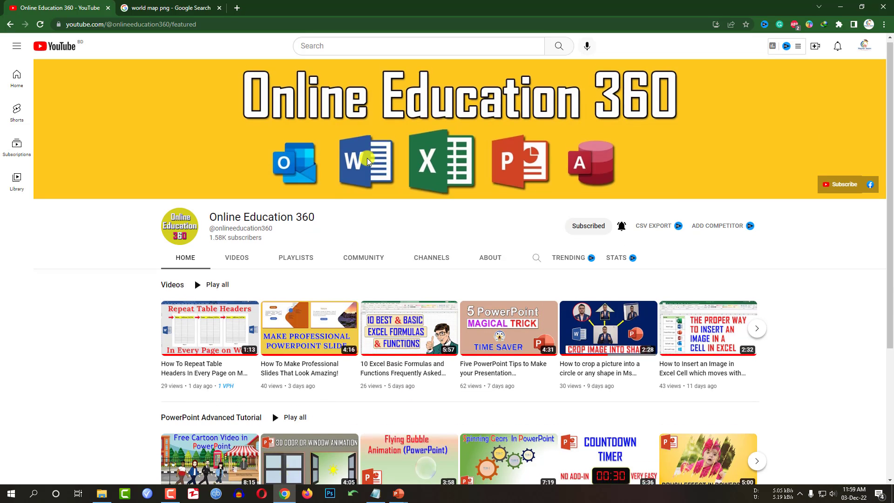
scroll("down", 3)
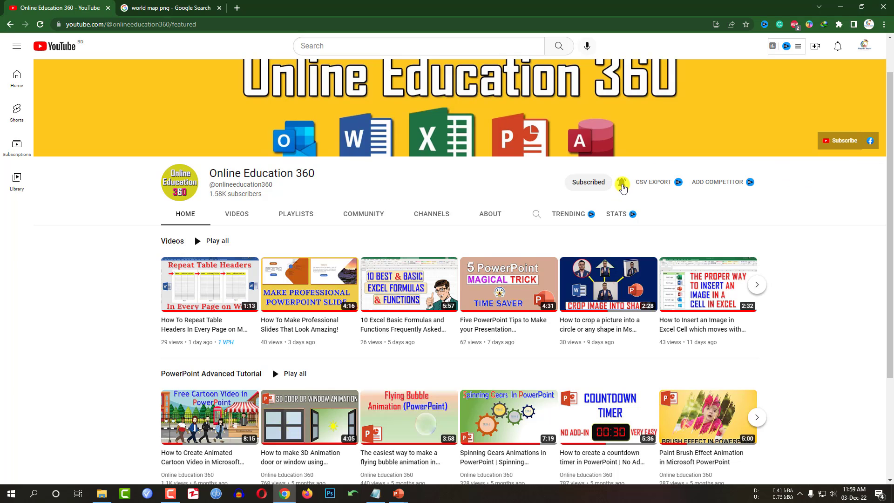
scroll("down", 3)
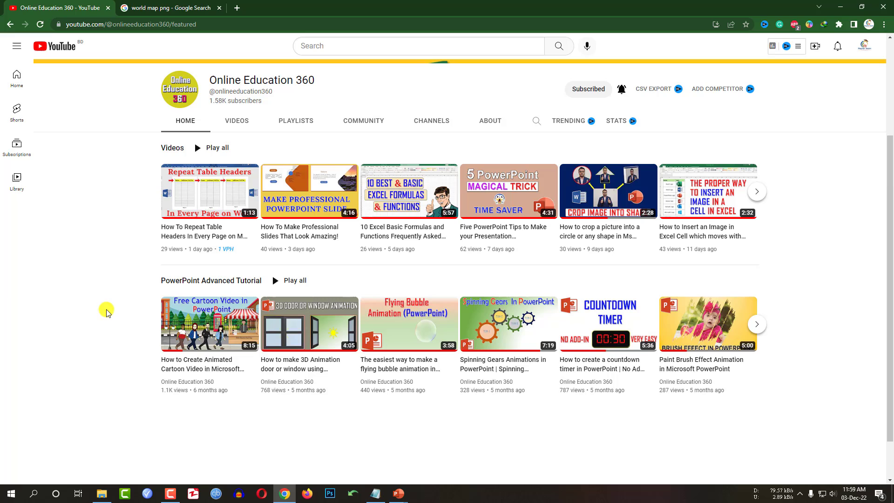
mouse_move(114, 310)
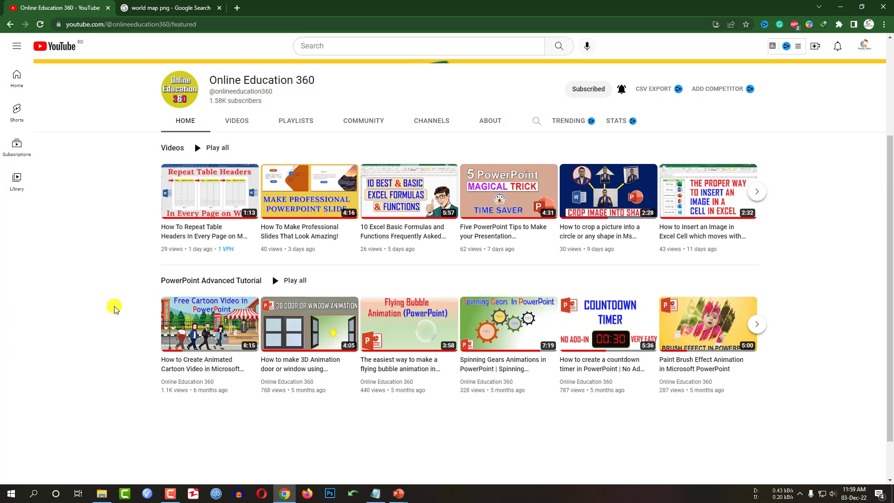